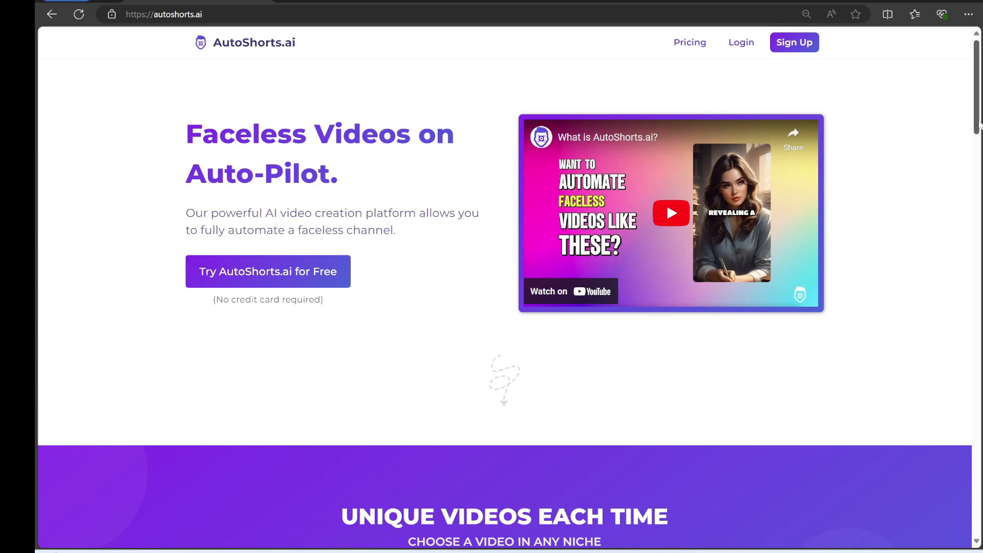
# Step: Scroll the home page, then log in to AutoShorts.ai with a Google account
pyautogui.scroll(-3)
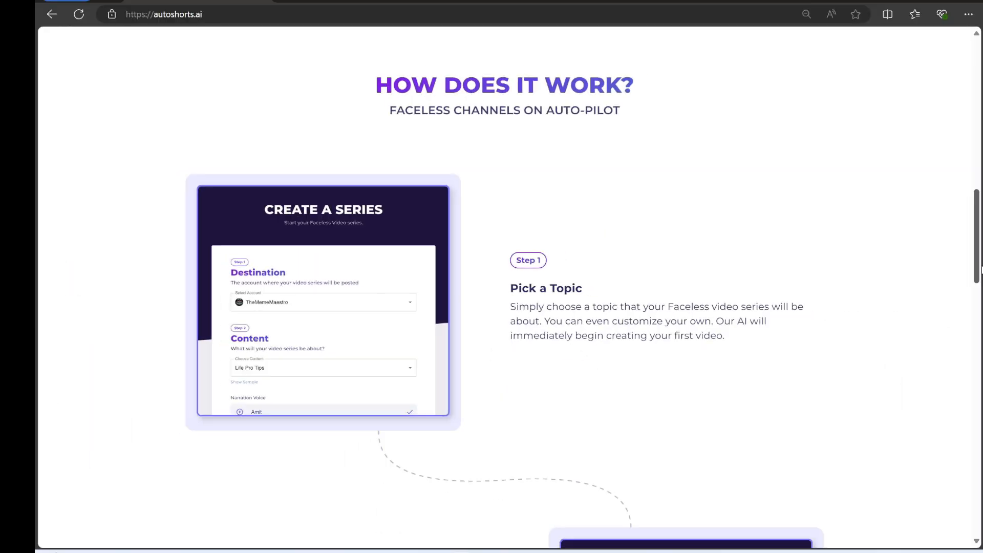
pyautogui.scroll(-3)
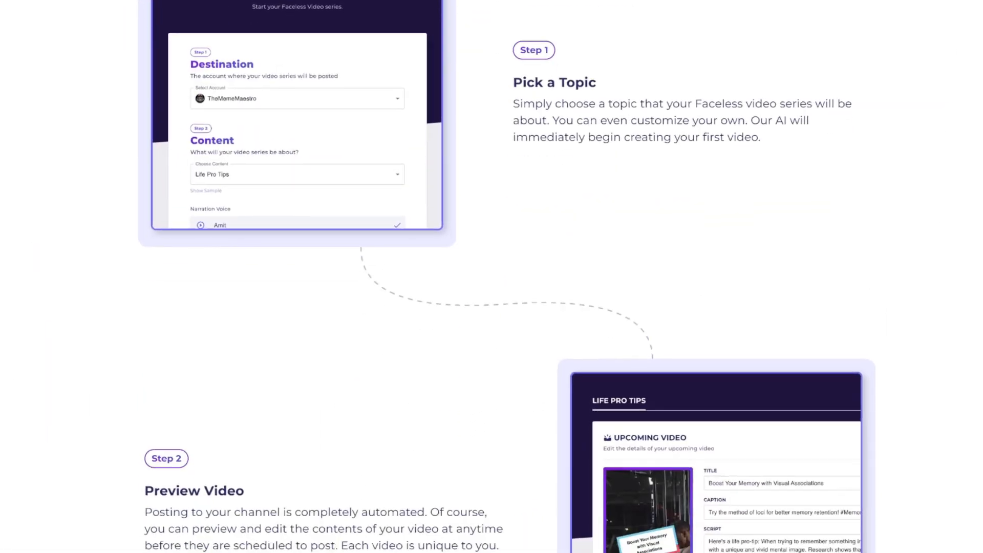
pyautogui.scroll(-3)
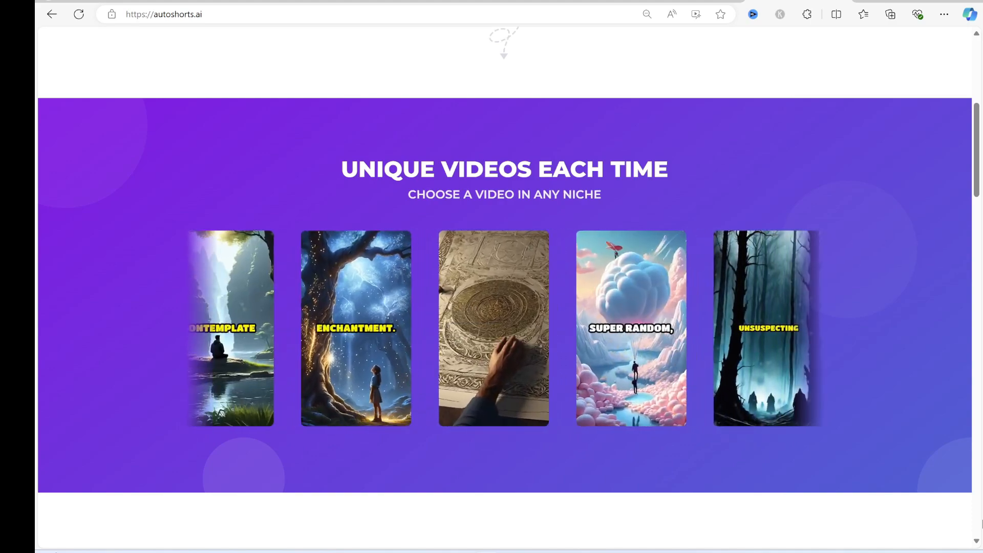
pyautogui.scroll(-3)
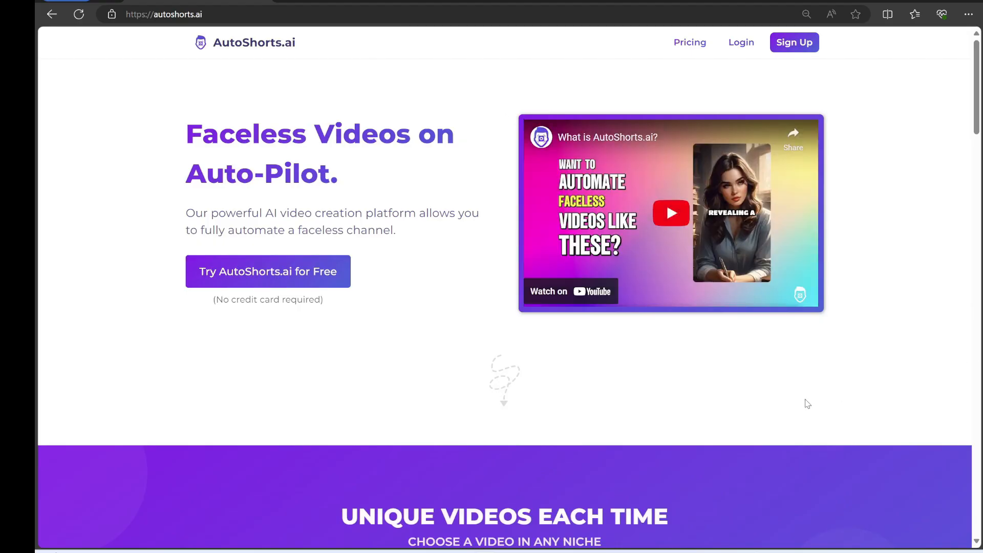
pyautogui.click(741, 42)
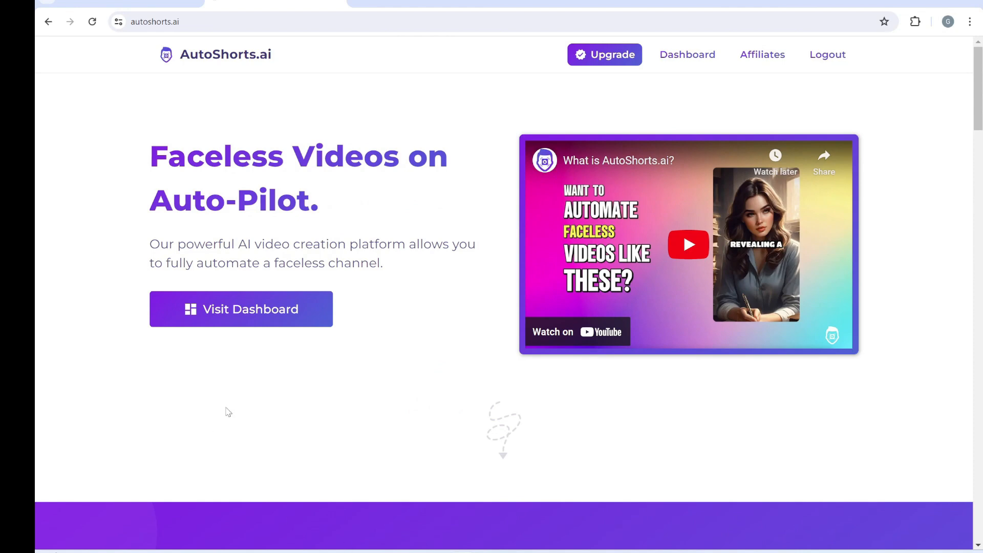
pyautogui.click(240, 309)
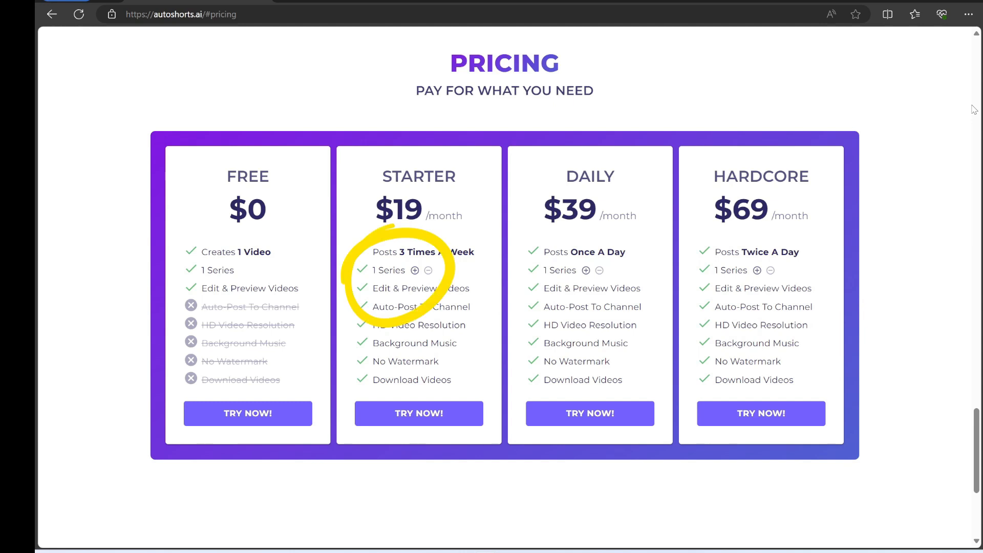
# Step: Open the Your Series page, which lists no series yet
pyautogui.click(415, 271)
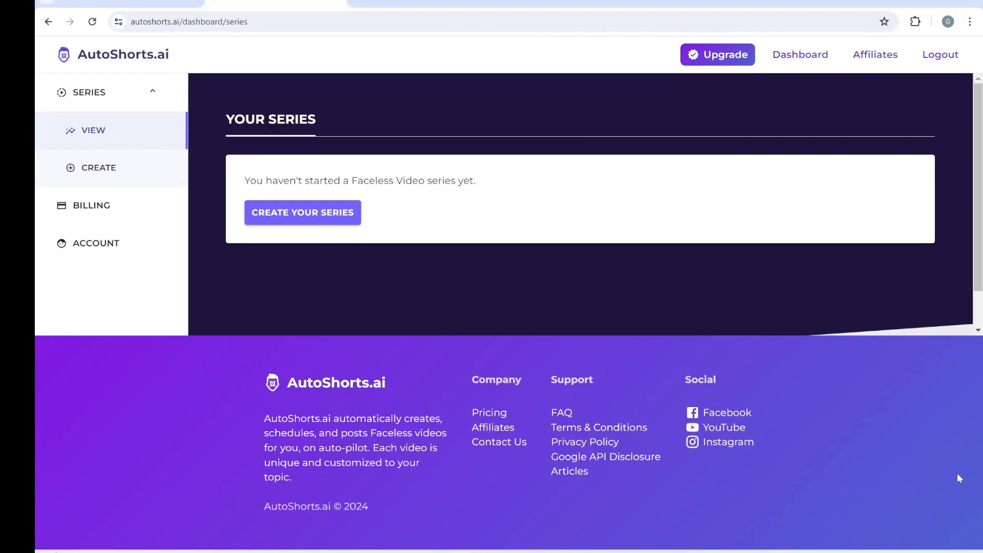
pyautogui.moveTo(318, 226)
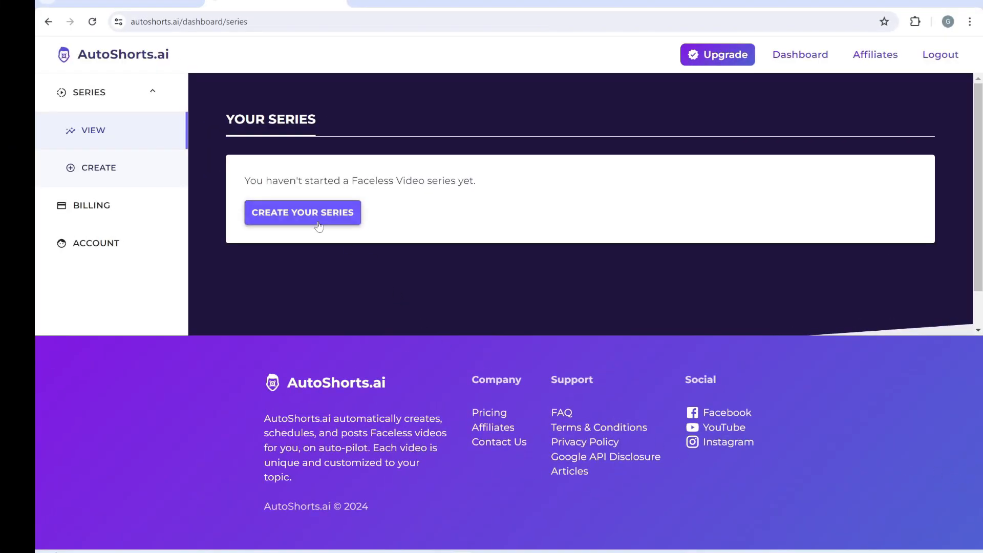
# Step: Create a new series with Email Me Instead as its destination
pyautogui.click(303, 212)
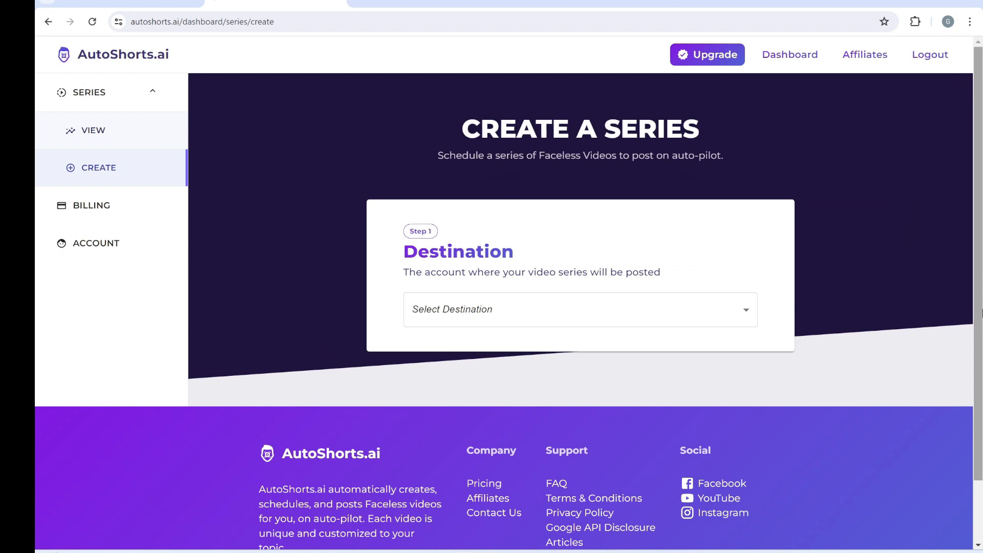
pyautogui.click(580, 310)
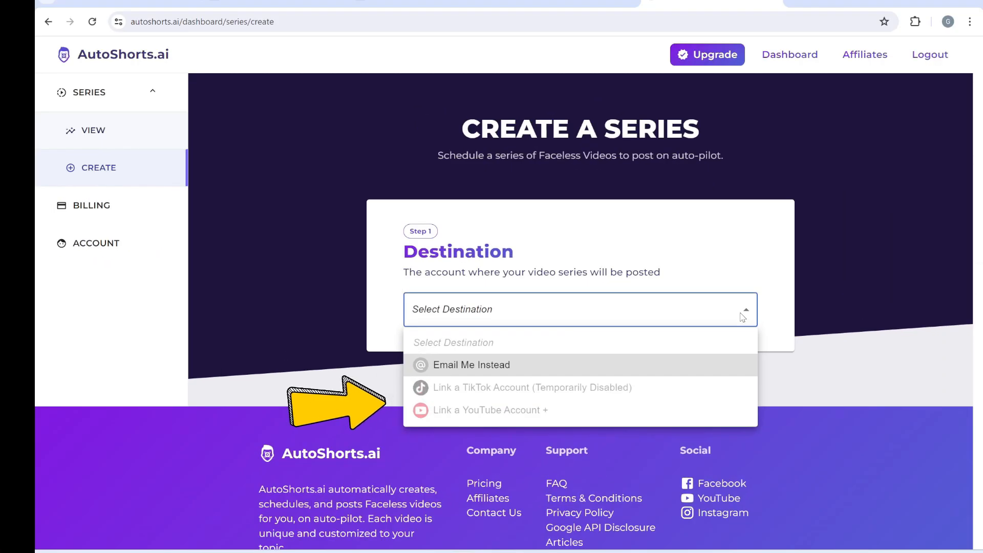
pyautogui.moveTo(746, 267)
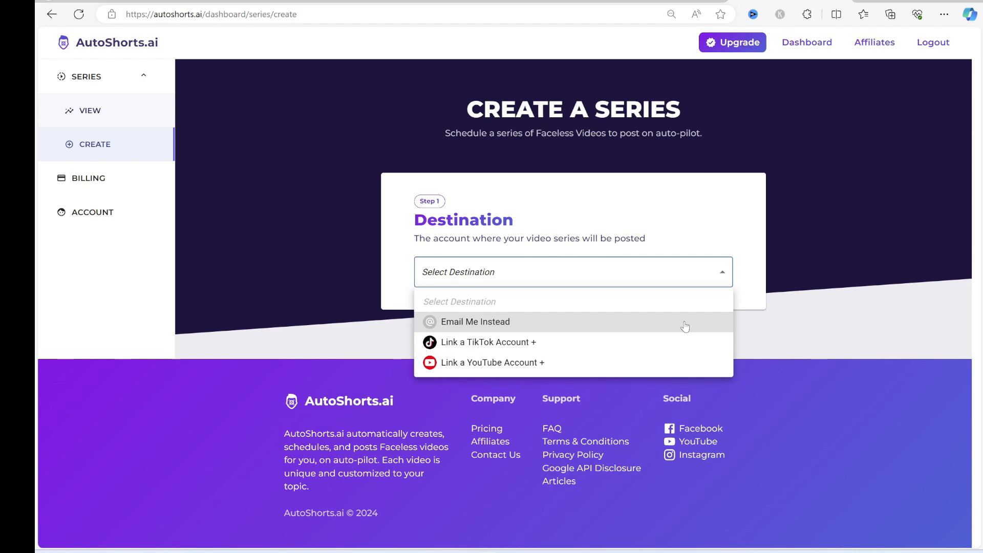
pyautogui.click(475, 322)
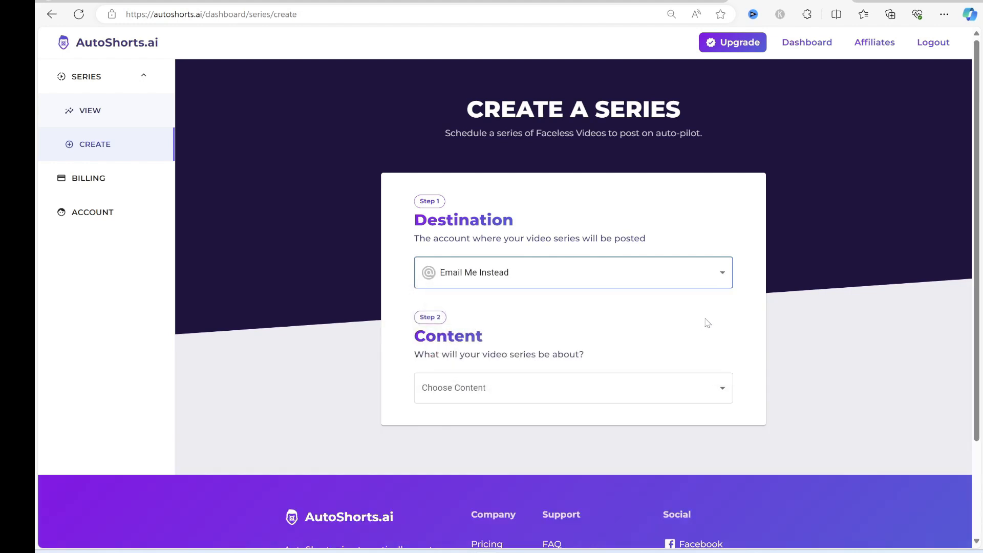
# Step: Choose Motivational content, Brian voice, US English language and 30–60 second duration
pyautogui.click(574, 388)
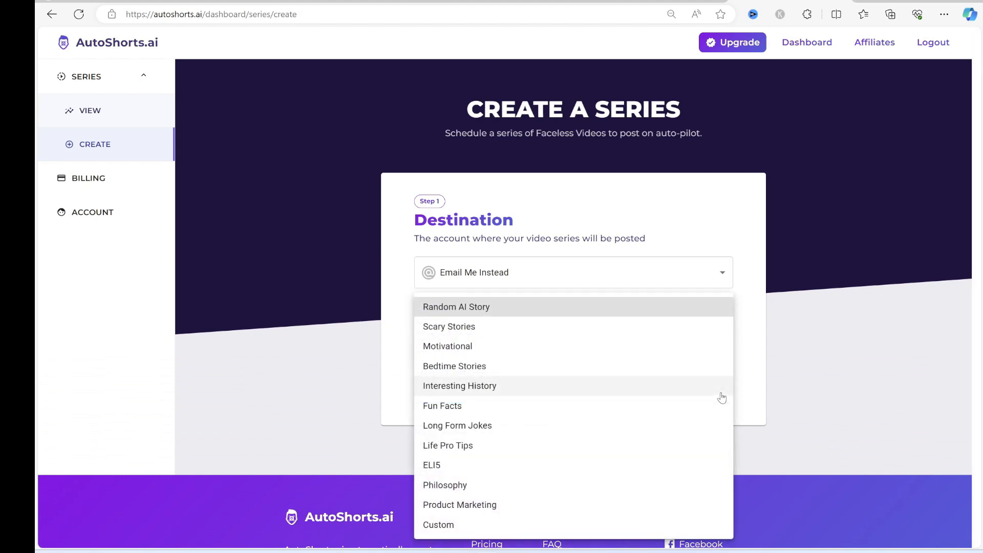
pyautogui.moveTo(704, 345)
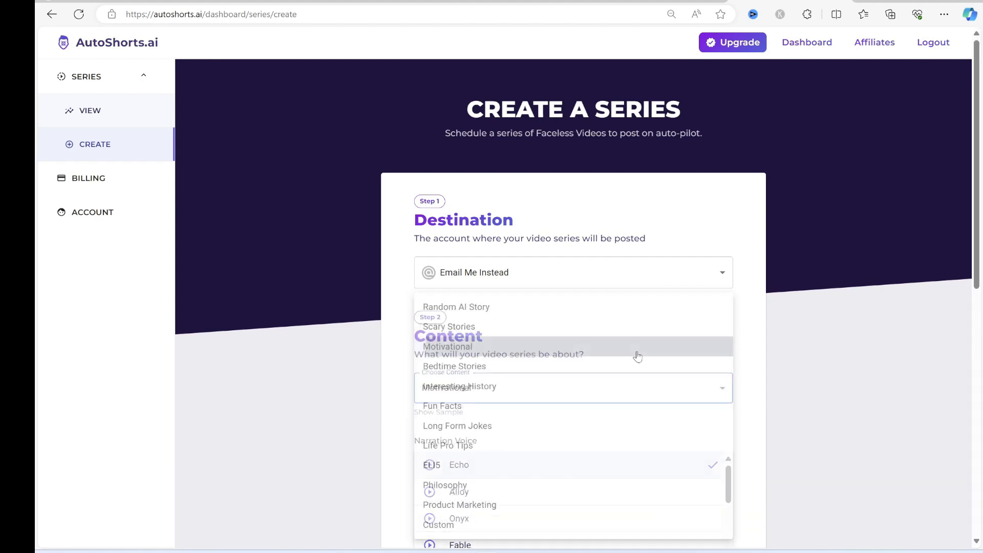
pyautogui.click(448, 347)
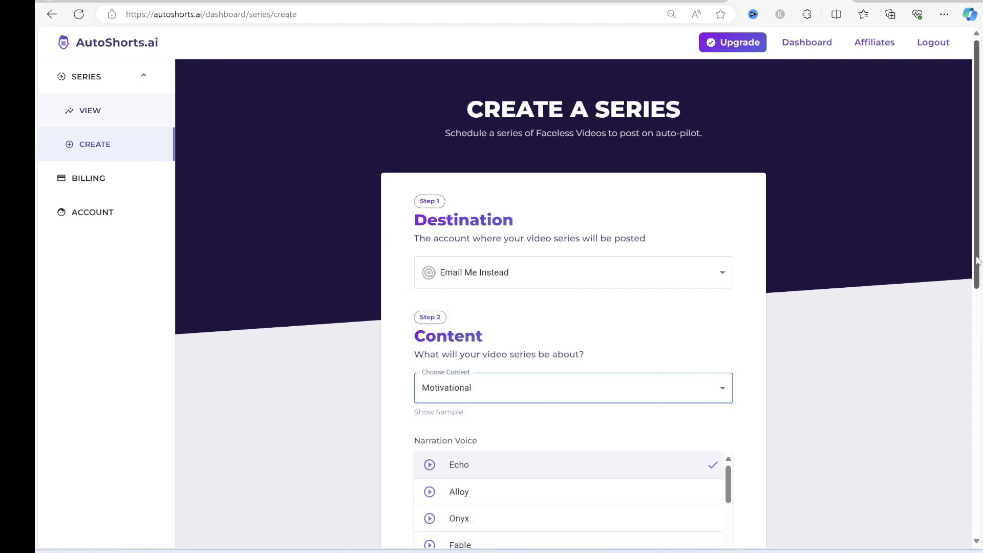
pyautogui.scroll(-3)
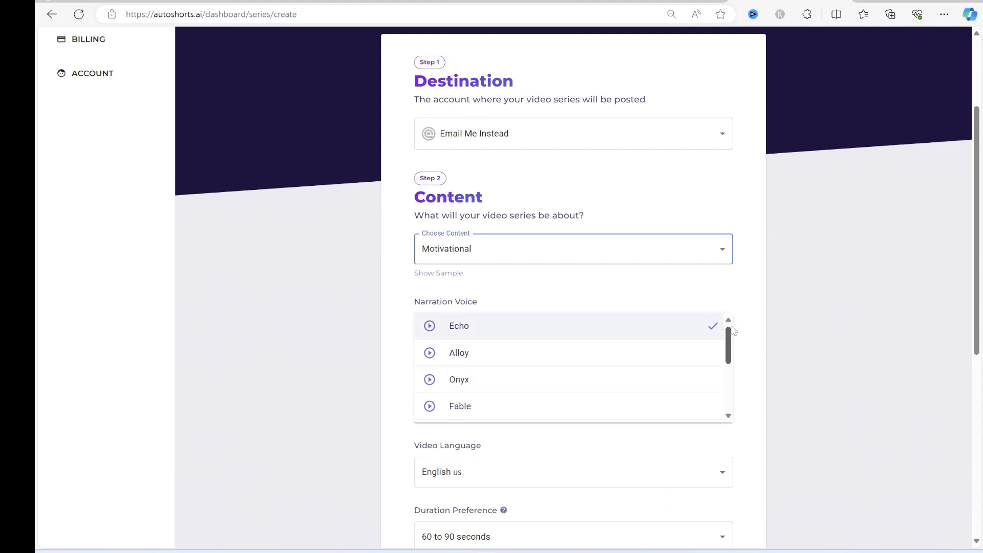
pyautogui.scroll(-3)
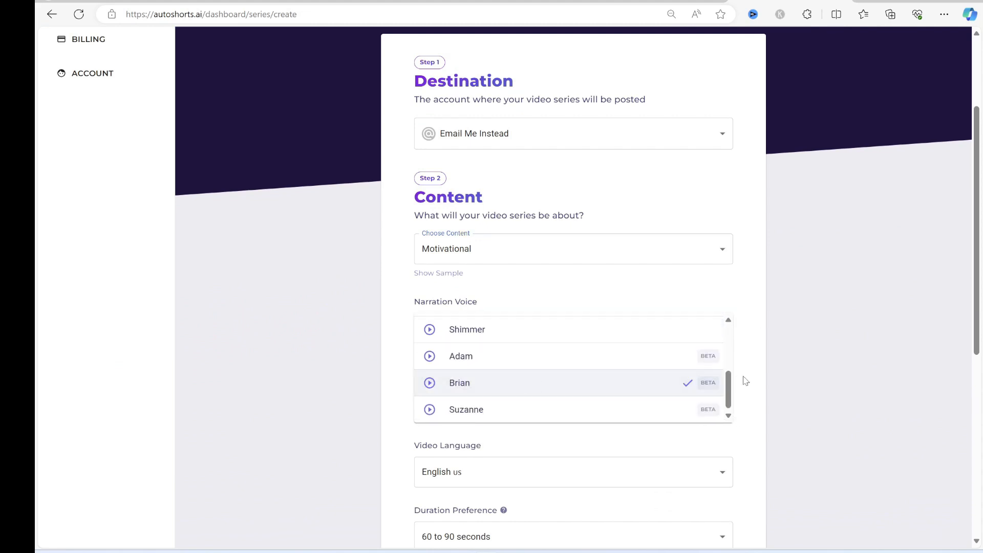
pyautogui.scroll(-3)
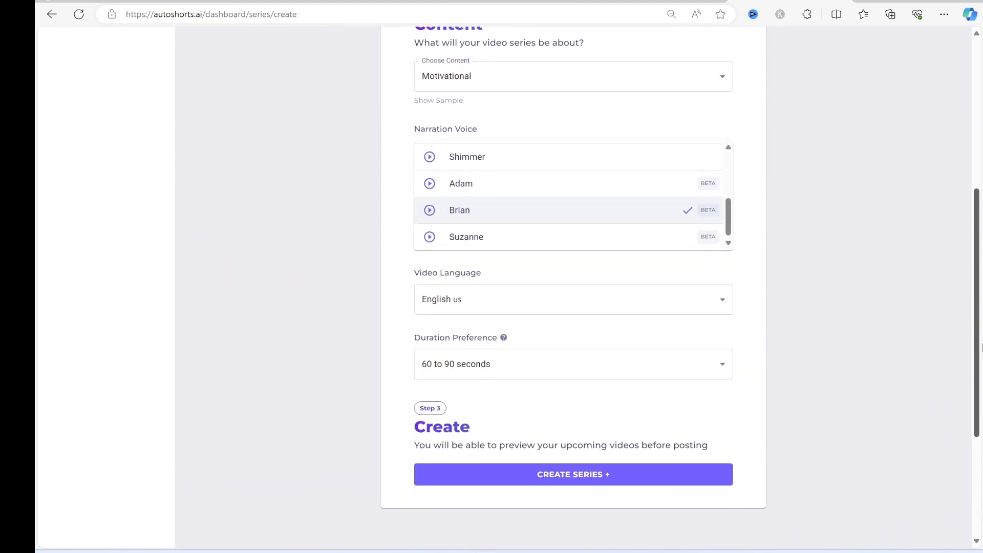
pyautogui.click(574, 299)
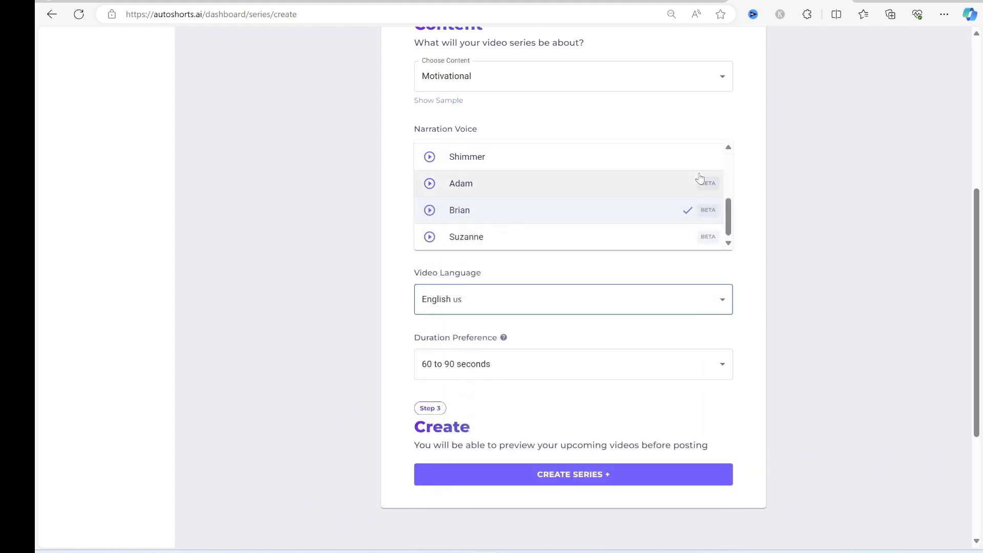
pyautogui.moveTo(757, 373)
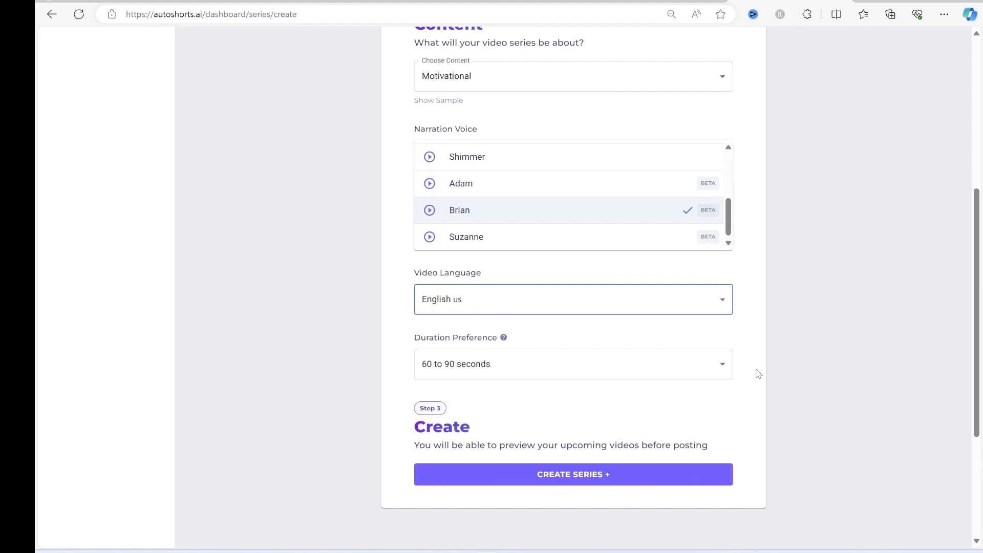
pyautogui.click(573, 364)
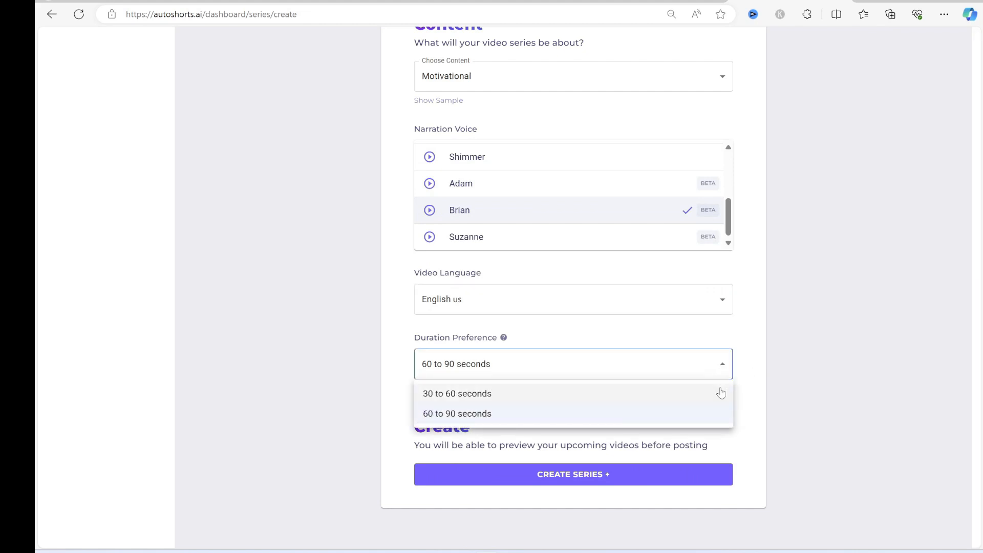
pyautogui.moveTo(720, 398)
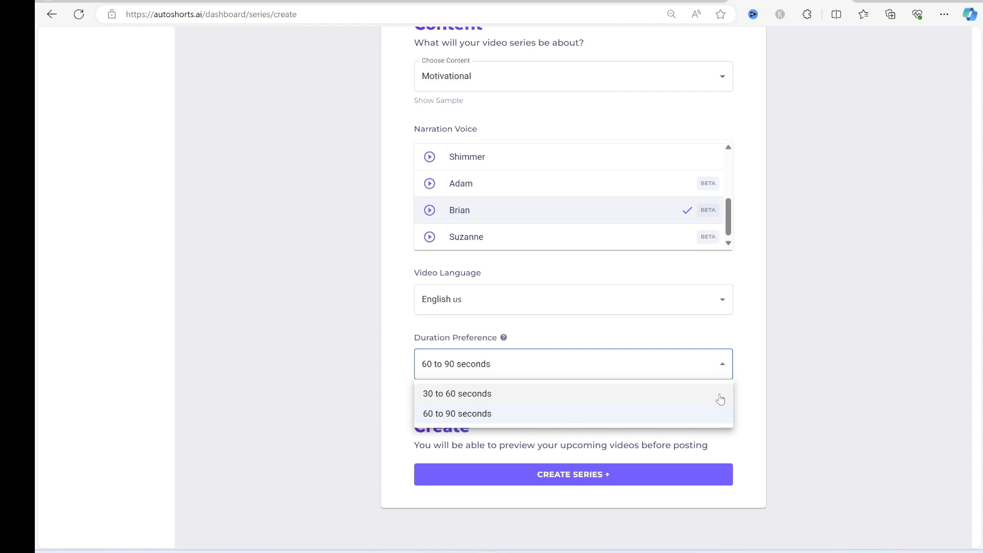
pyautogui.moveTo(719, 399)
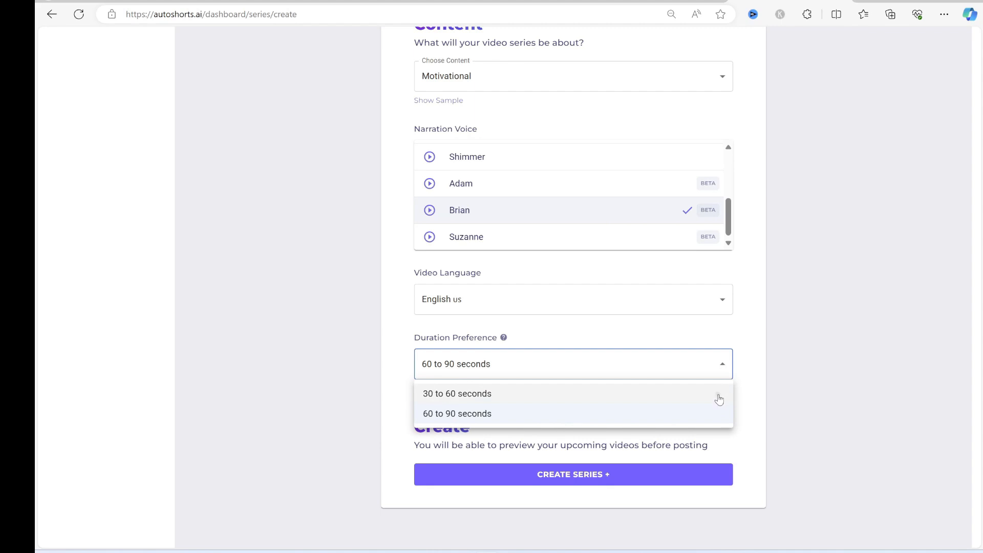
pyautogui.click(457, 393)
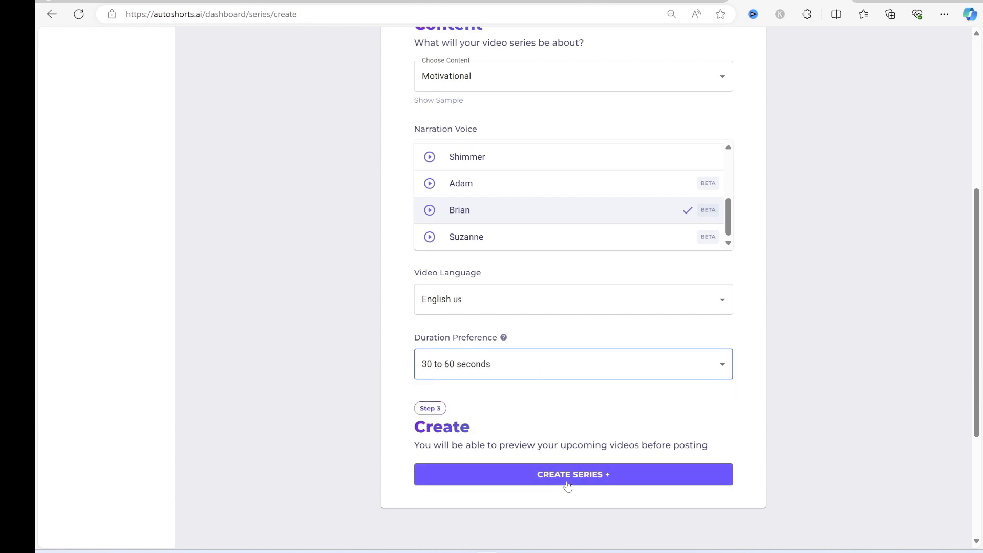
# Step: Create the Motivational series and play its Warrior Mindset Unleashed video
pyautogui.click(574, 474)
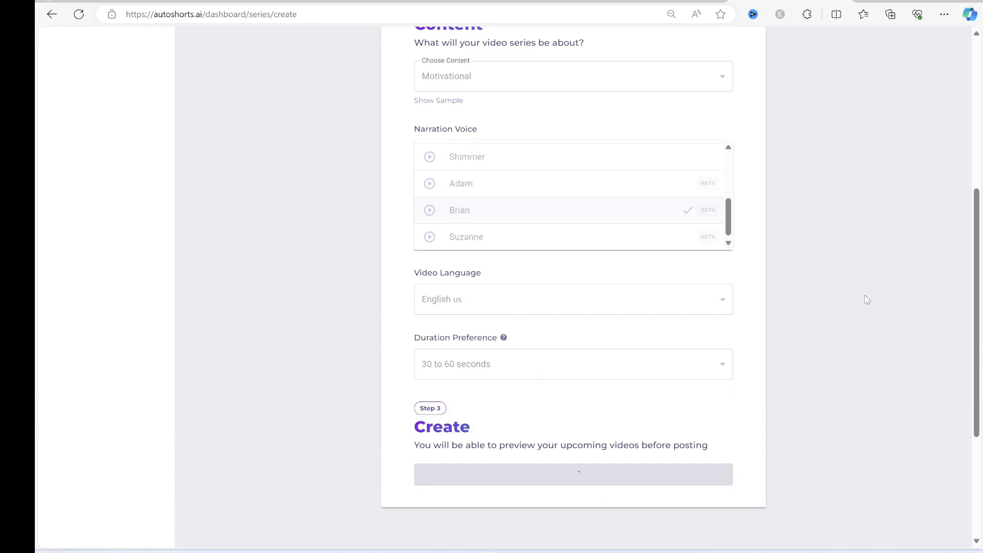
pyautogui.click(574, 474)
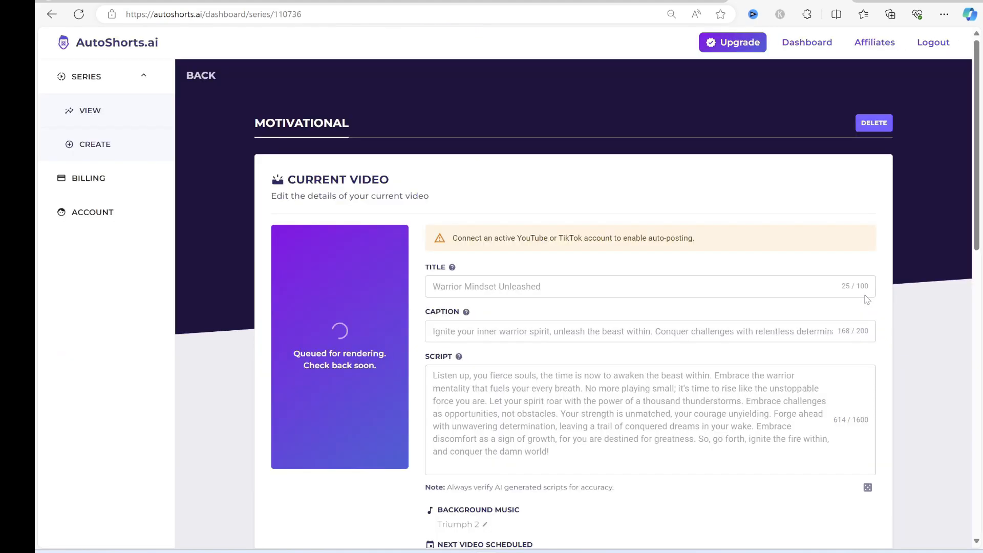
pyautogui.scroll(-3)
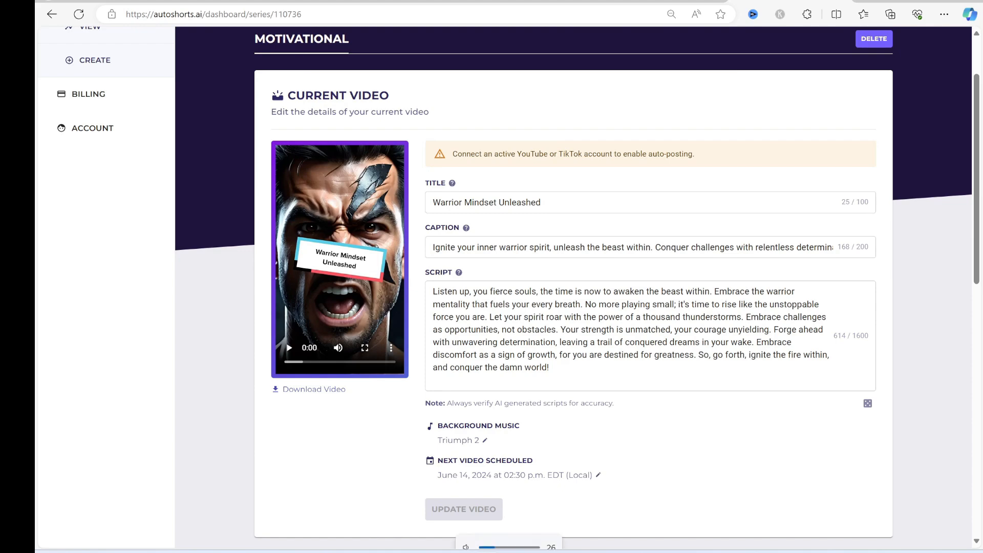
pyautogui.click(289, 348)
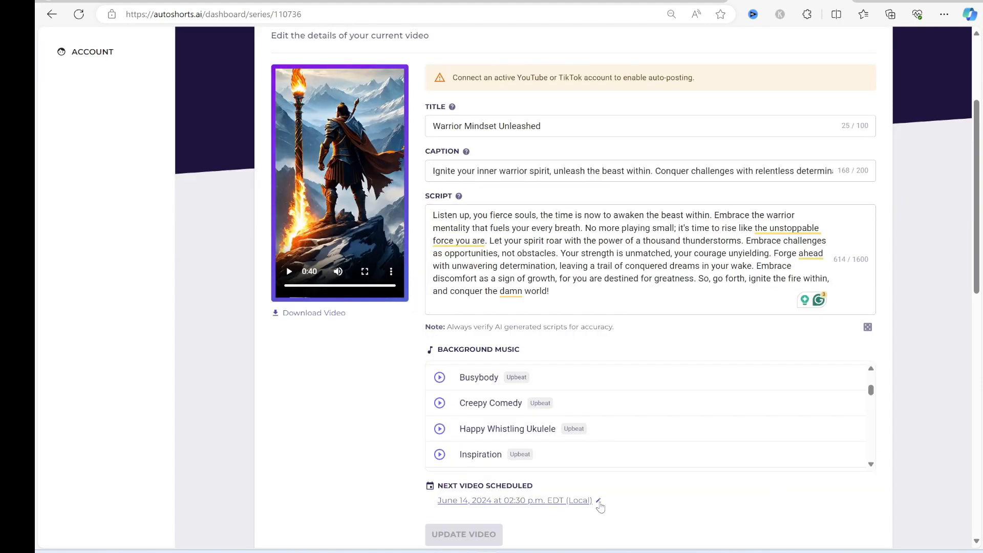
# Step: Download the generated Warrior Mindset video file
pyautogui.scroll(-3)
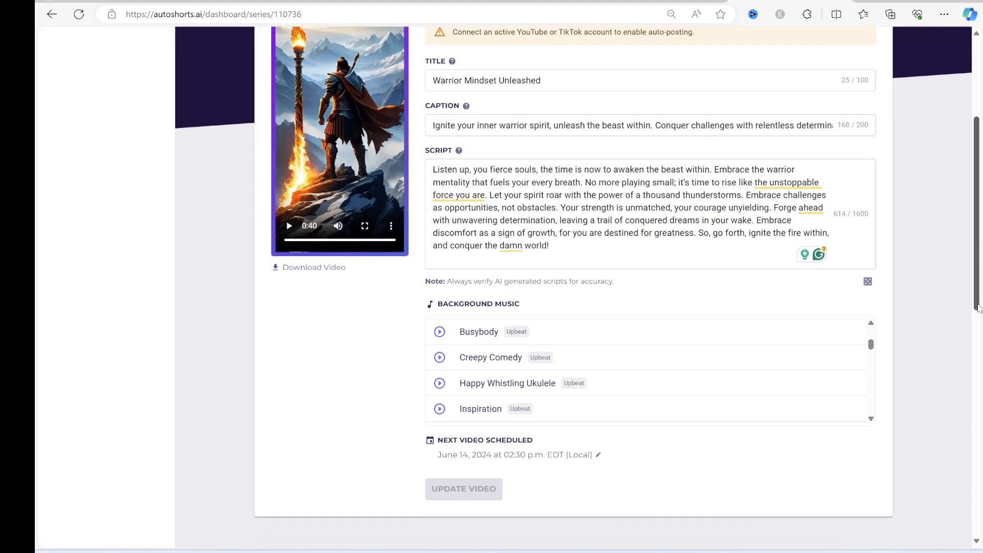
pyautogui.scroll(3)
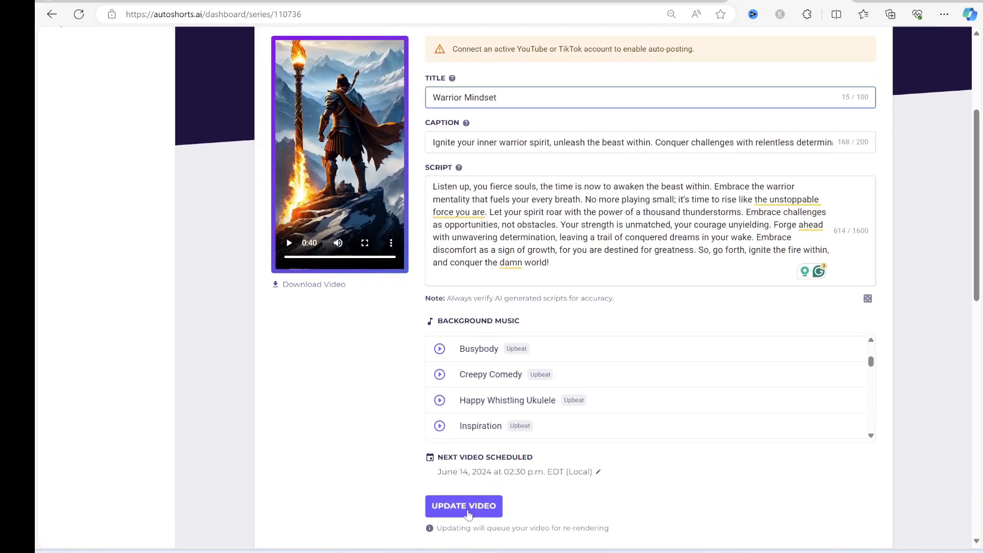
pyautogui.click(891, 13)
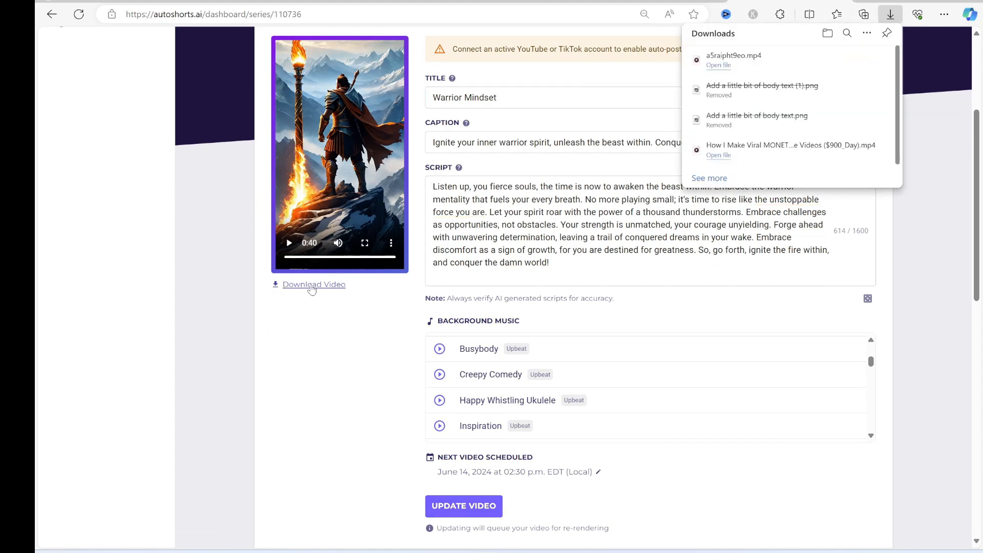
pyautogui.scroll(-3)
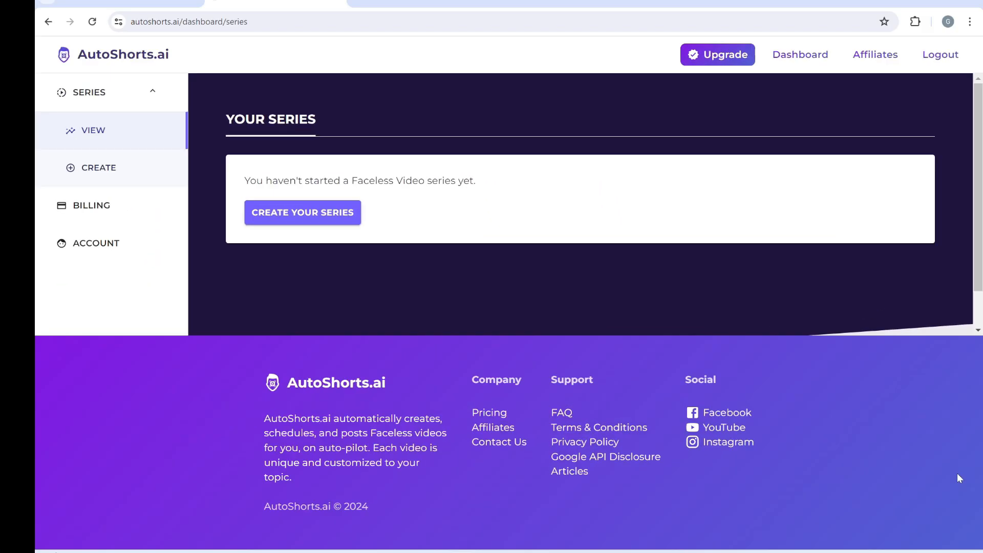
pyautogui.moveTo(319, 225)
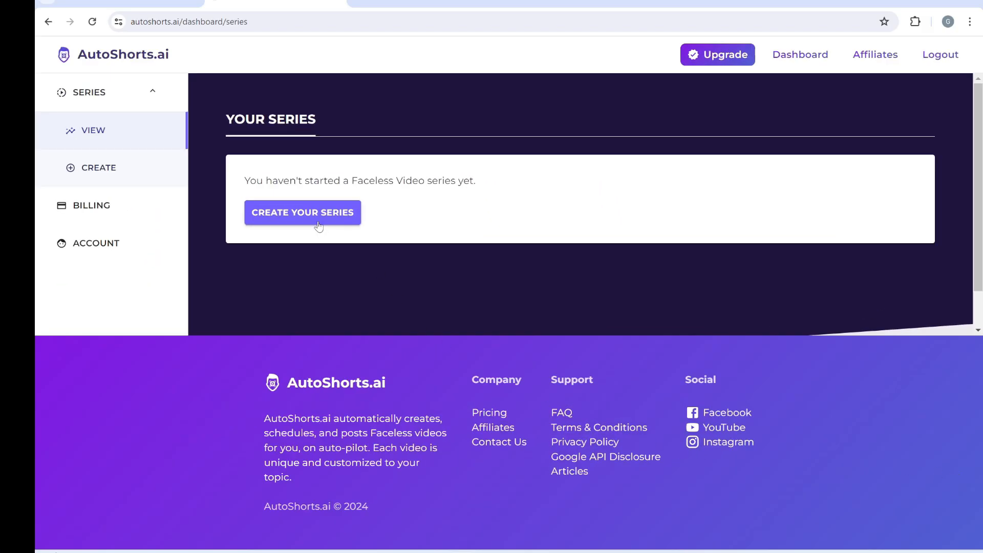
# Step: Start another series and choose Link a YouTube Account + as its destination
pyautogui.click(303, 212)
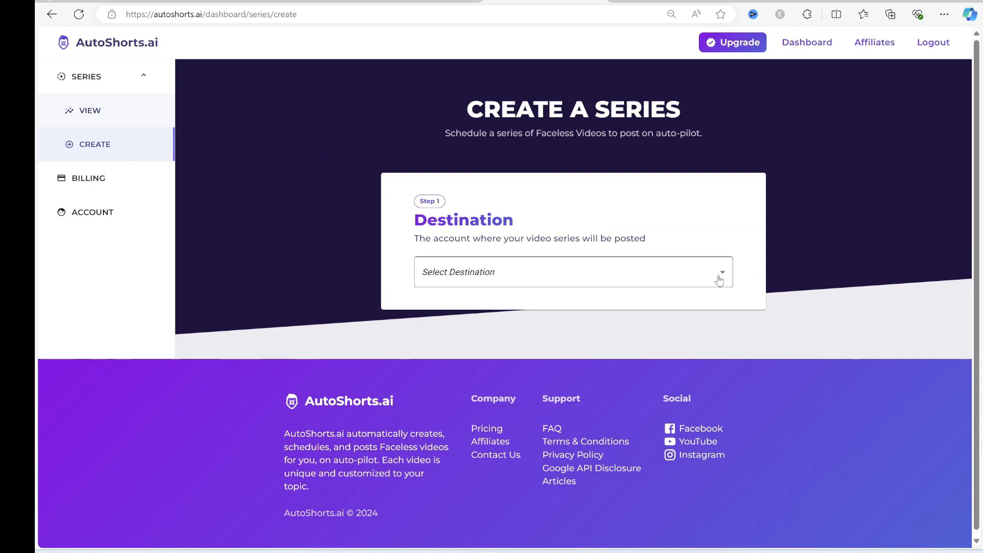
pyautogui.click(573, 272)
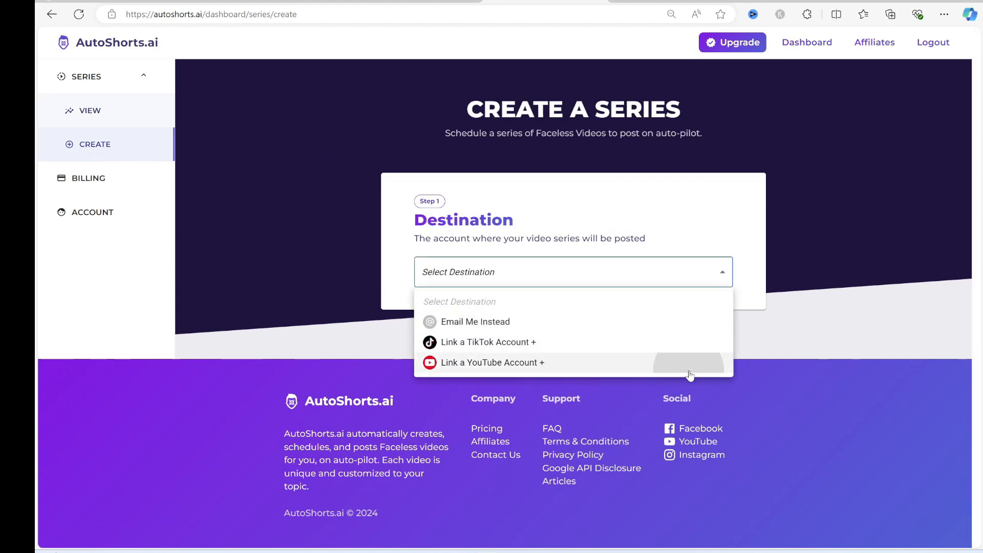
pyautogui.click(492, 363)
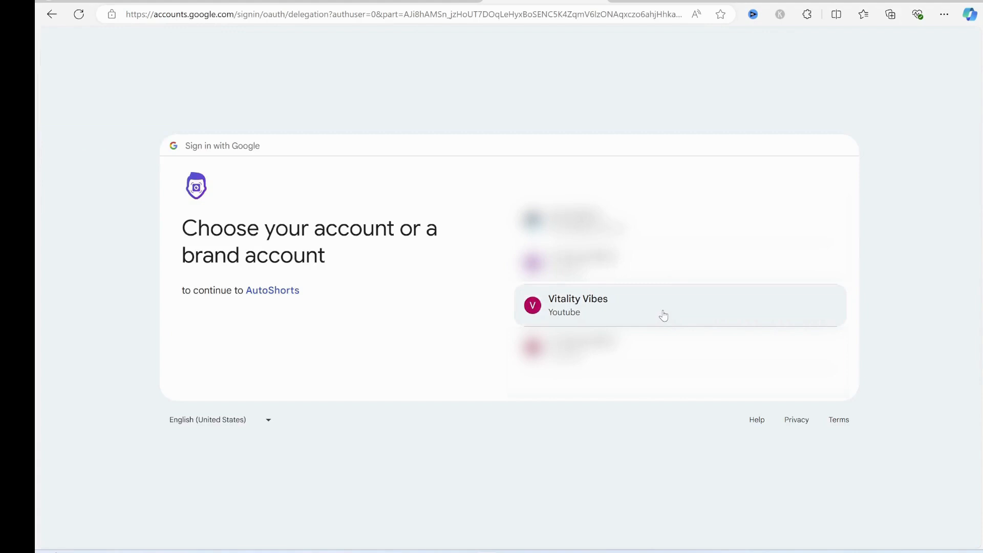
# Step: Choose the Vitality Vibes brand account and grant AutoShorts permission to view it
pyautogui.click(664, 305)
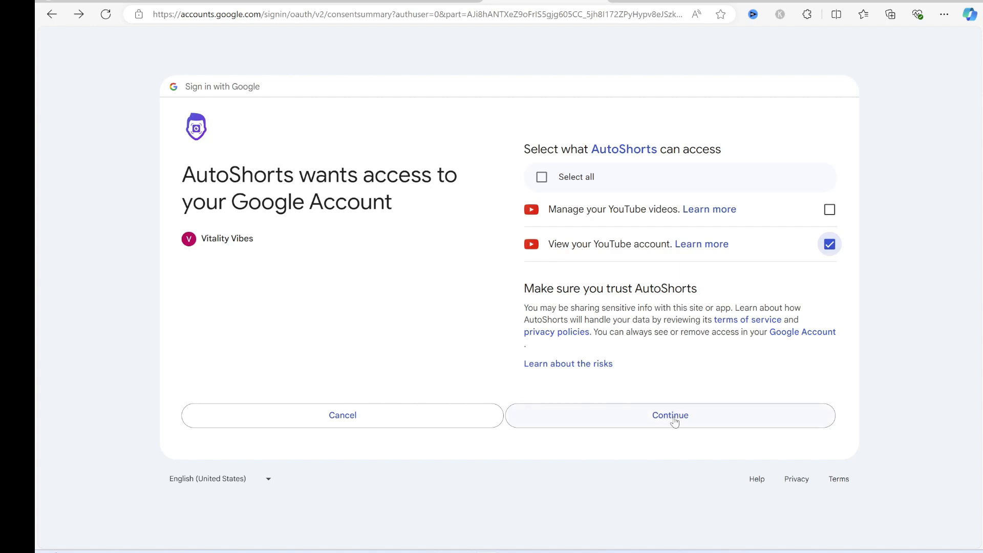
pyautogui.click(670, 415)
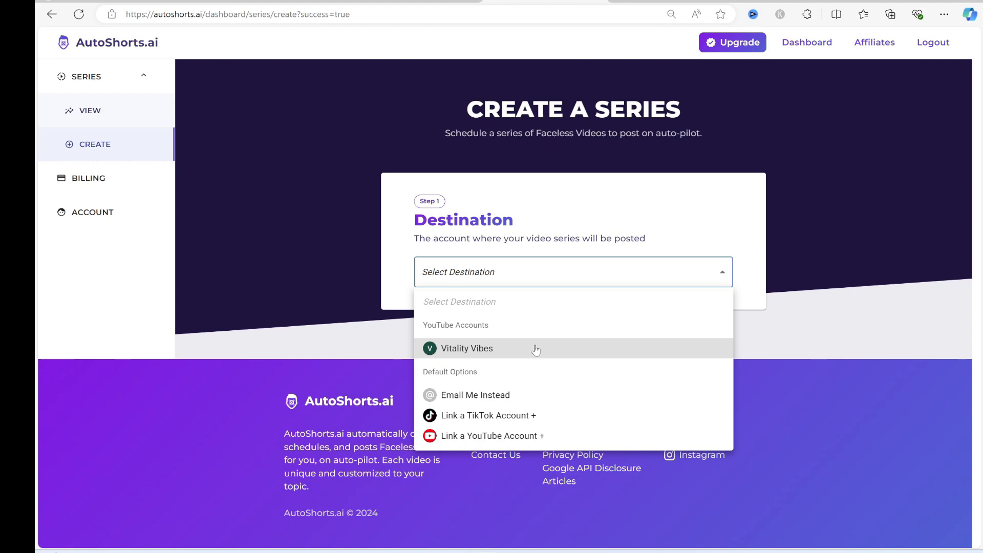
# Step: Create a Custom Vitality Vibes series with the '5 Incredible Healing Powers of Honey' prompt
pyautogui.click(466, 348)
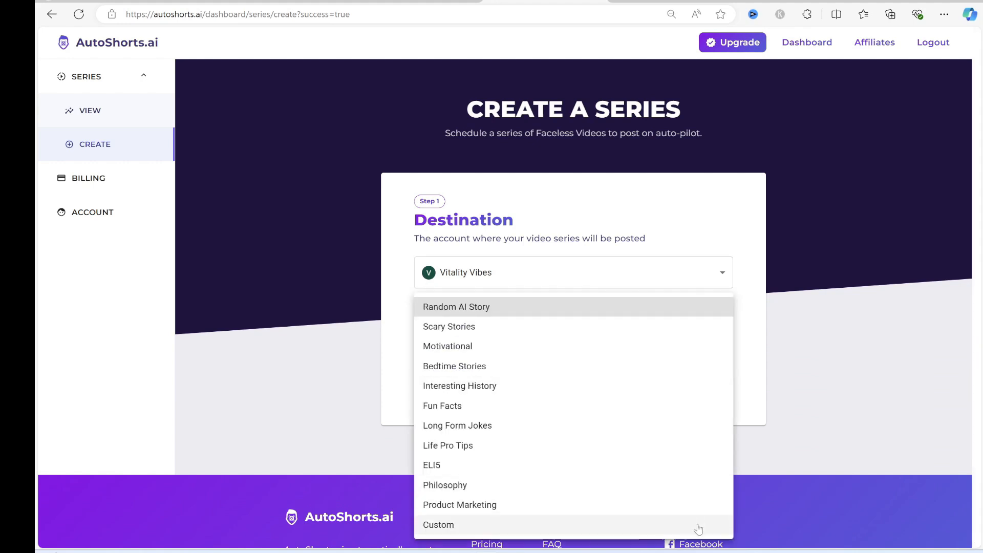
pyautogui.click(439, 525)
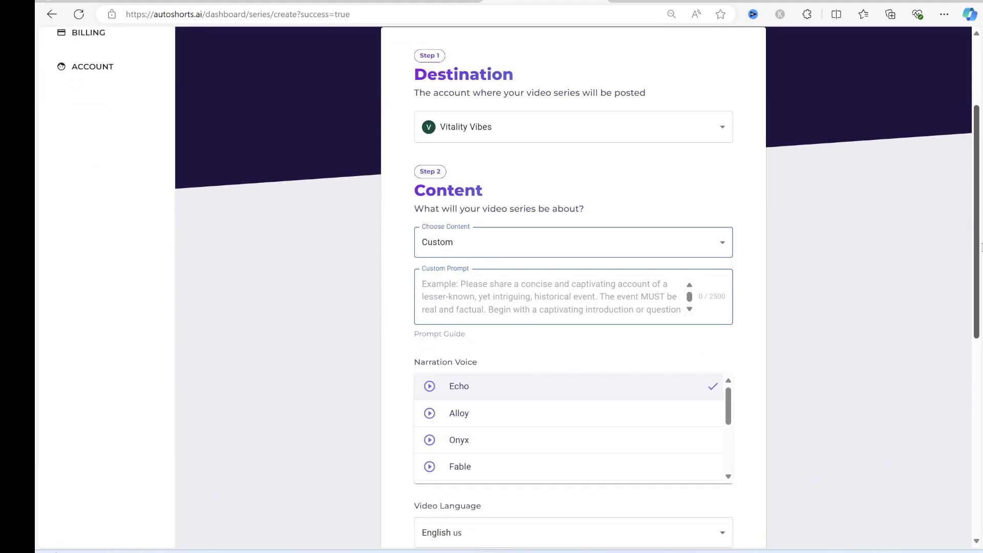
pyautogui.write("5 Incredible Healing Powers of Honey You Didn't Know About.")
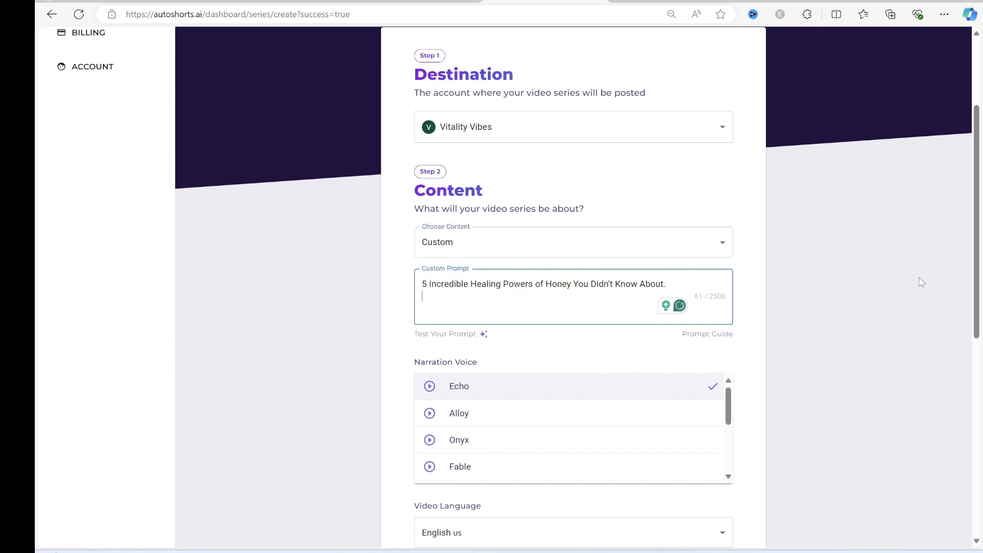
pyautogui.write("Focus on surprising health benefits of honey that most people aren't aware of")
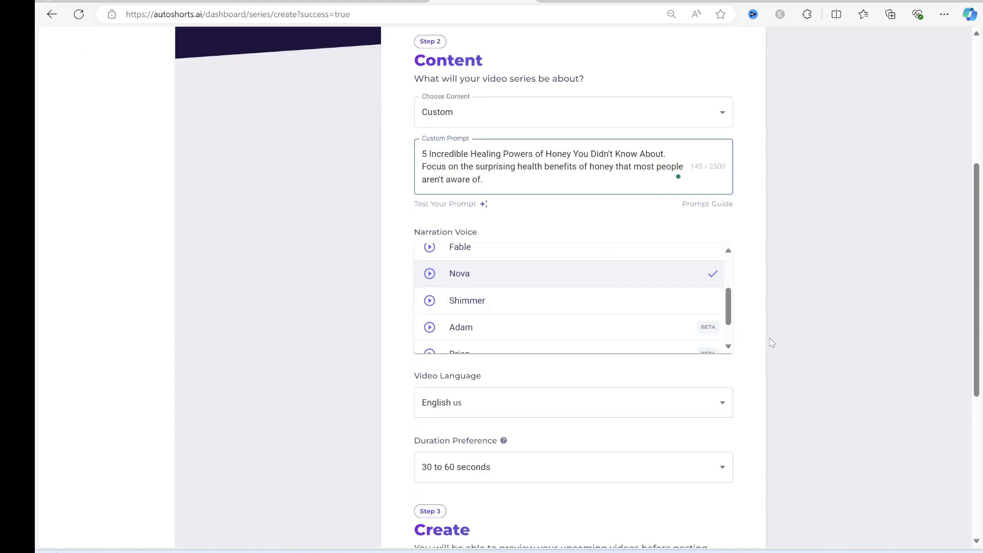
pyautogui.scroll(-3)
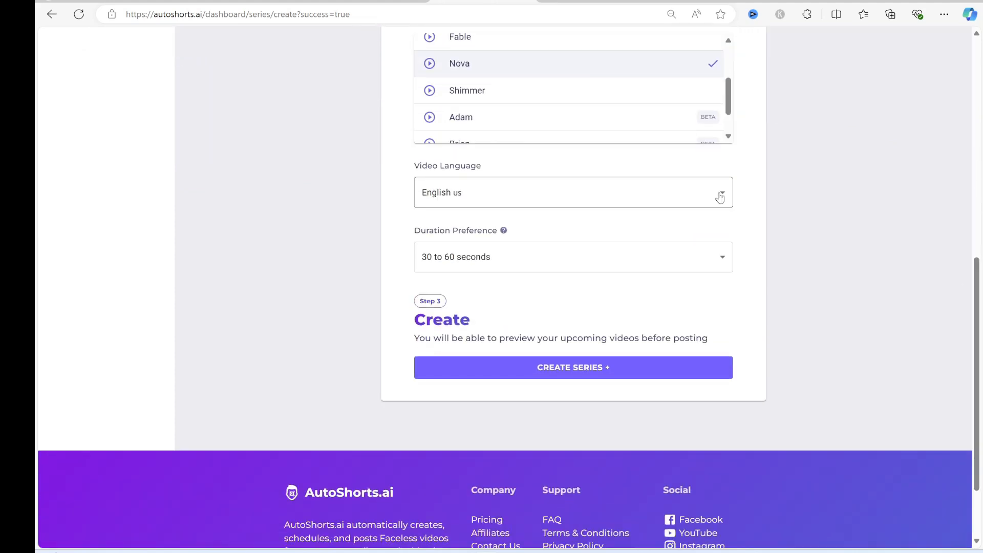
pyautogui.click(573, 367)
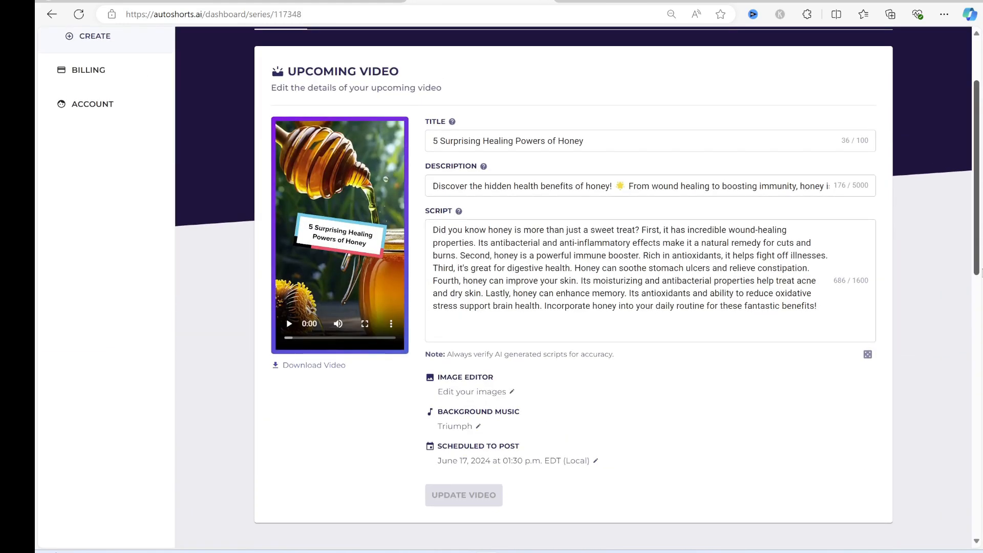
# Step: Play the honey video preview and watch it full screen
pyautogui.click(289, 324)
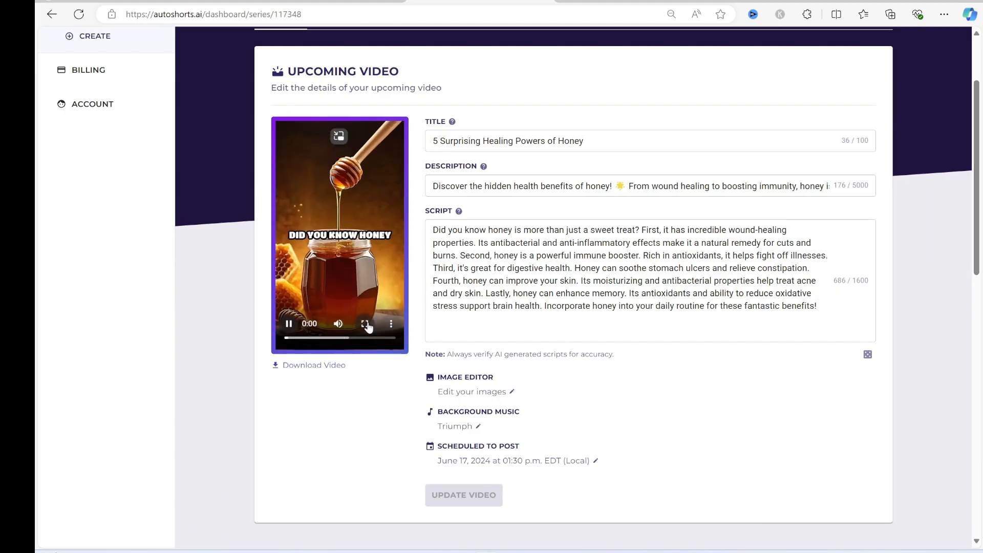
pyautogui.click(365, 324)
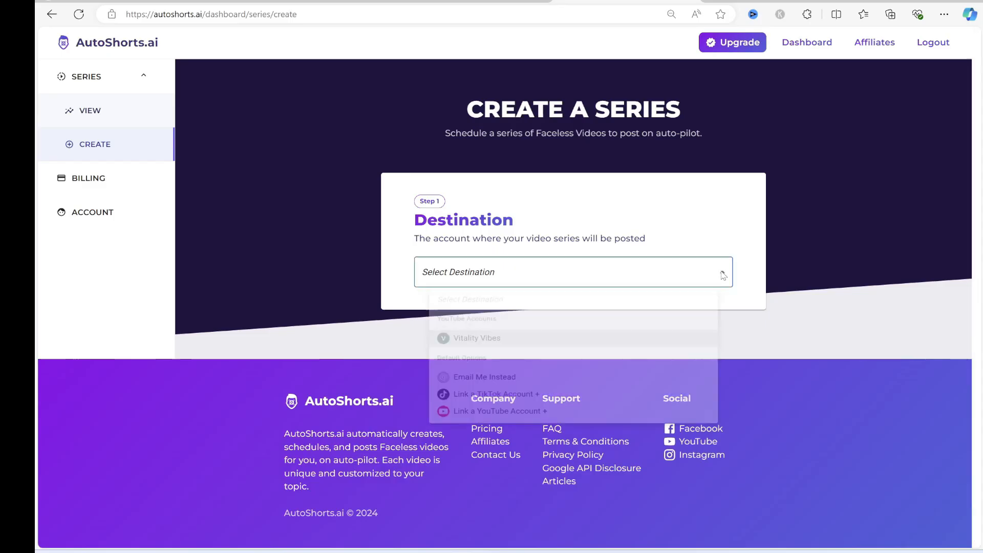
# Step: Send the new series by email and choose Long Form Jokes as its content
pyautogui.click(485, 377)
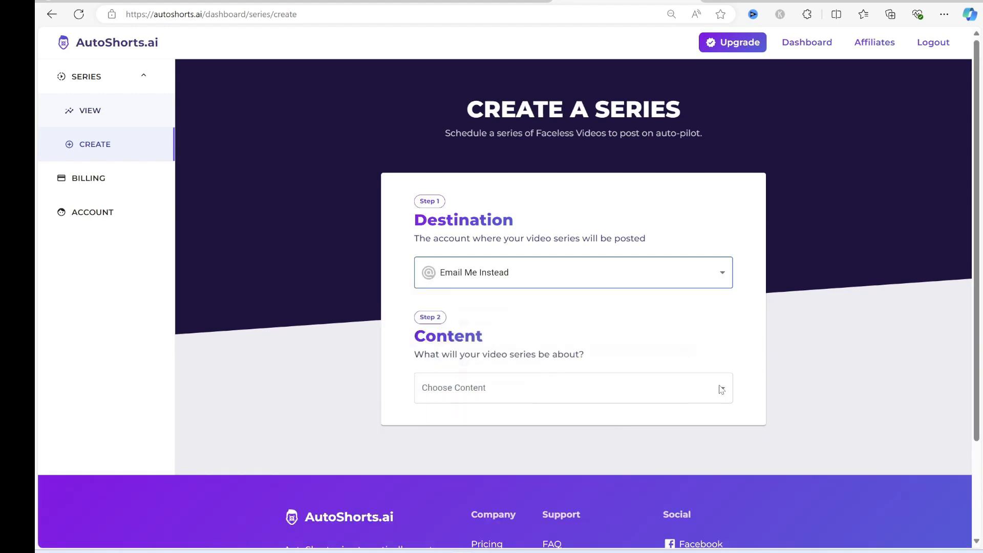
pyautogui.click(574, 387)
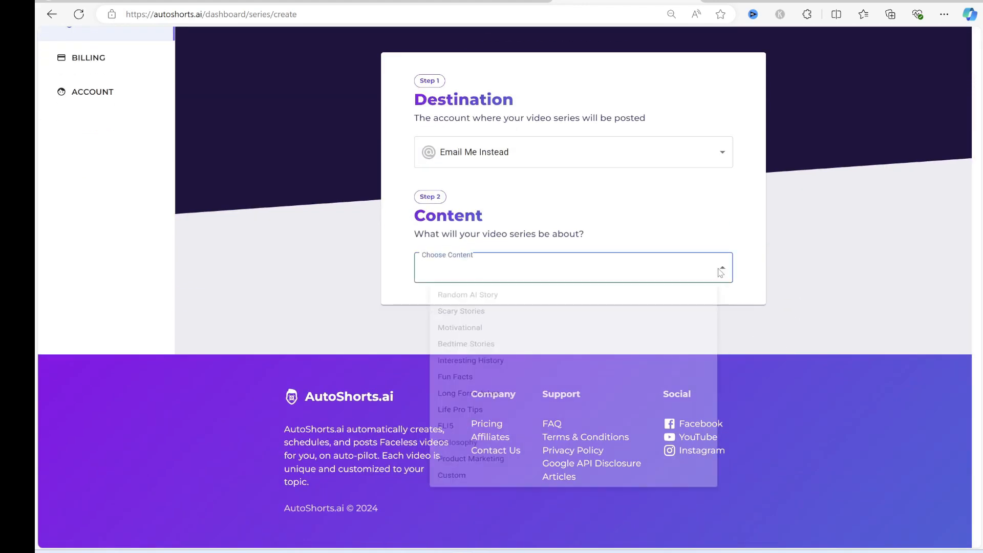
pyautogui.click(457, 416)
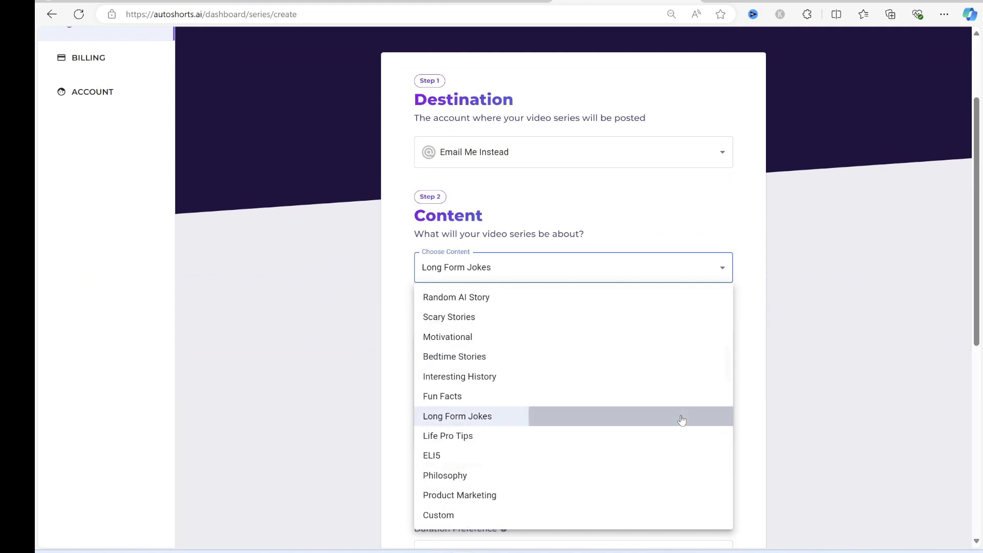
pyautogui.click(456, 416)
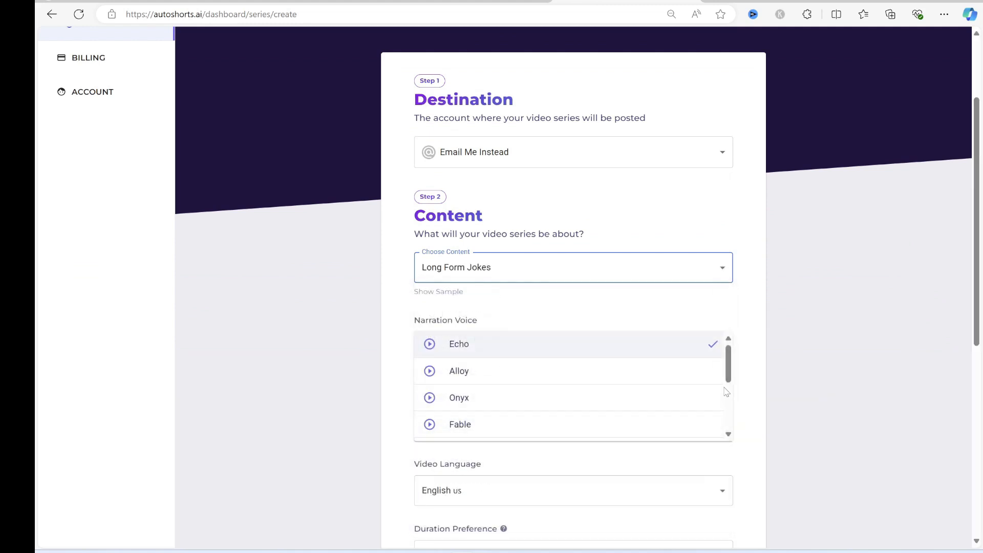
# Step: Narrate with Brian, set duration to 30–60 seconds, and create the series
pyautogui.scroll(-3)
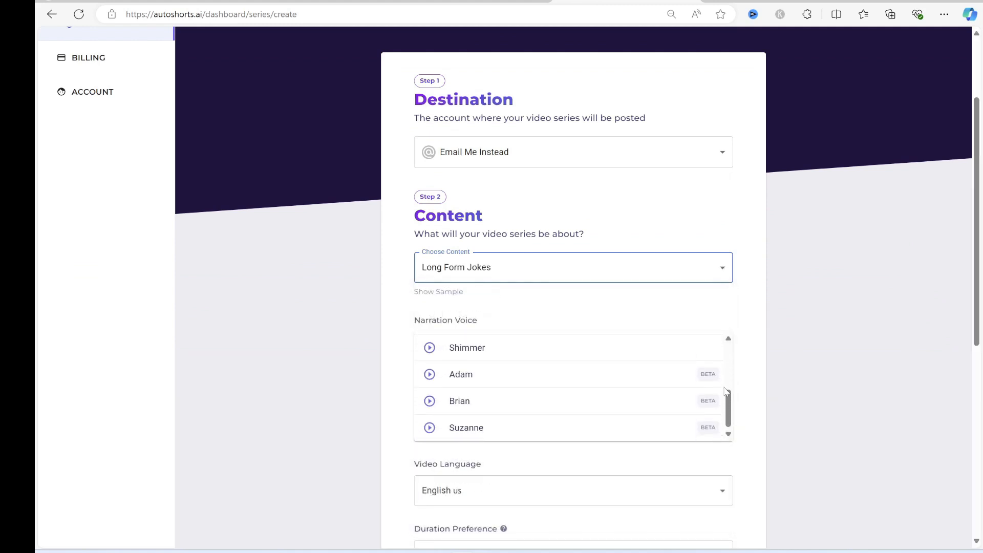
pyautogui.click(459, 402)
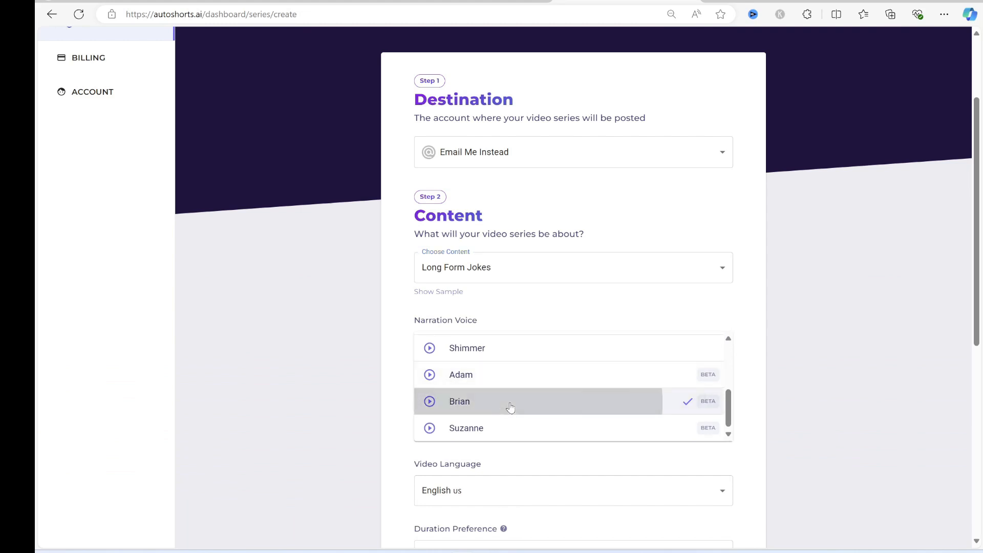
pyautogui.scroll(-3)
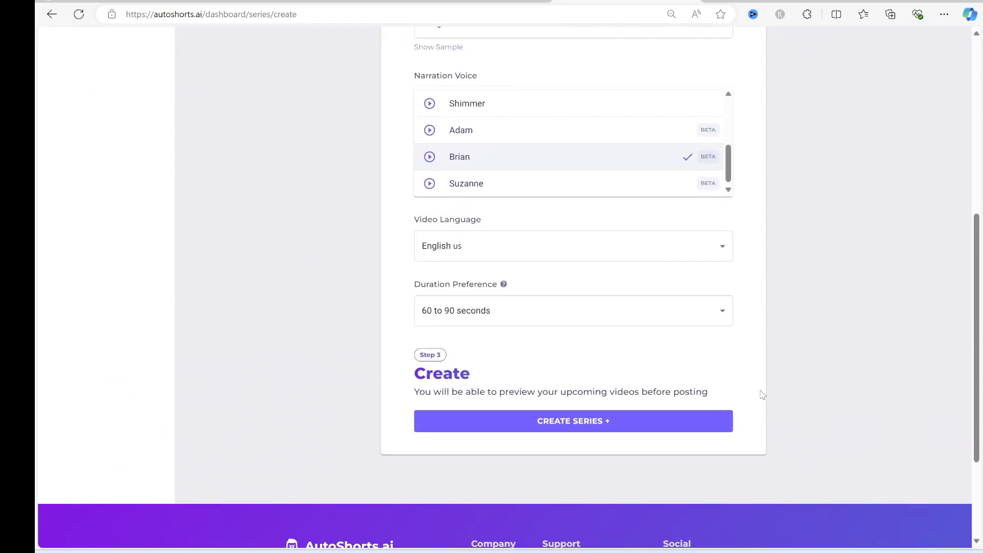
pyautogui.click(574, 311)
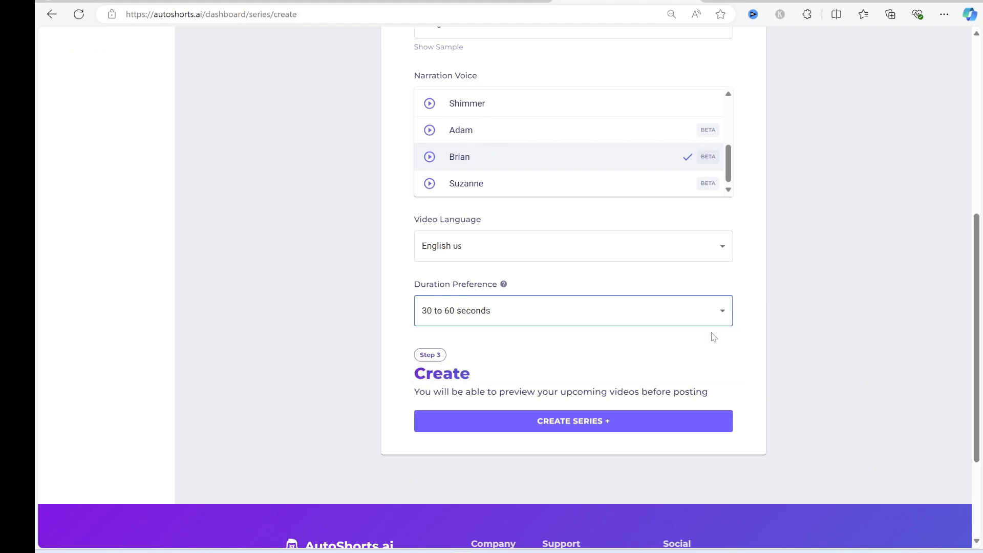
pyautogui.click(574, 421)
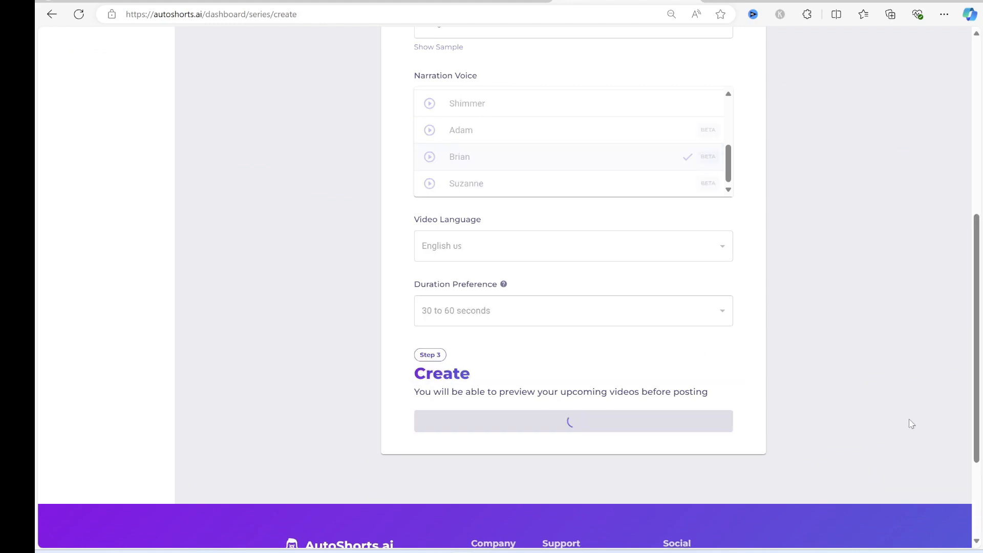
# Step: Let the Long Form Jokes series generate and return to a fresh series creation form
pyautogui.click(574, 421)
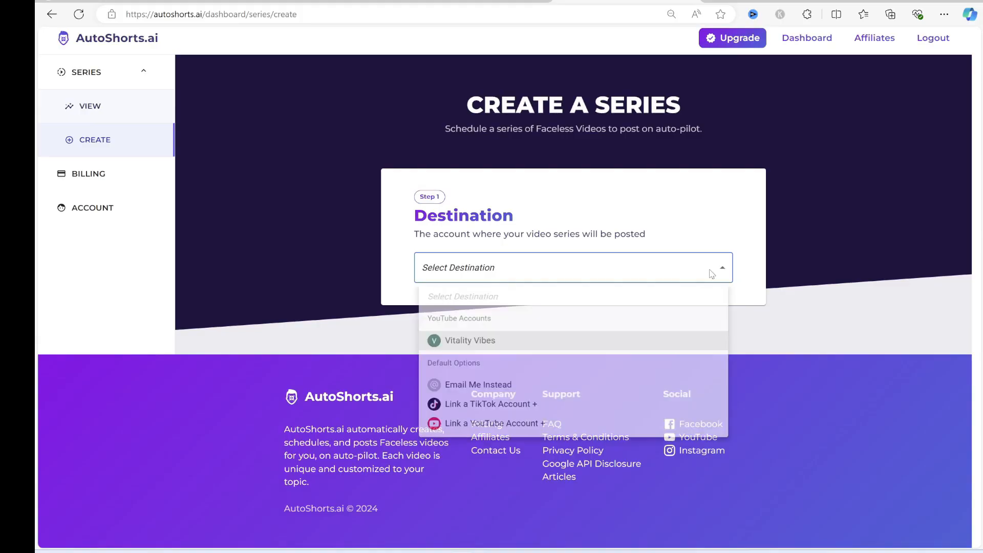
# Step: Create an emailed ELI5 series narrated by Fable with 60–90 second videos
pyautogui.click(479, 385)
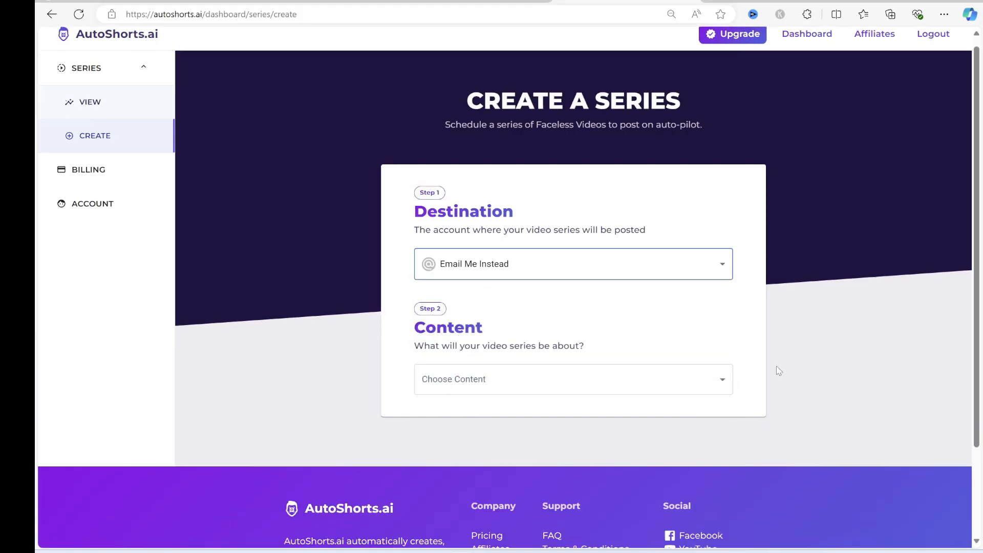
pyautogui.click(574, 379)
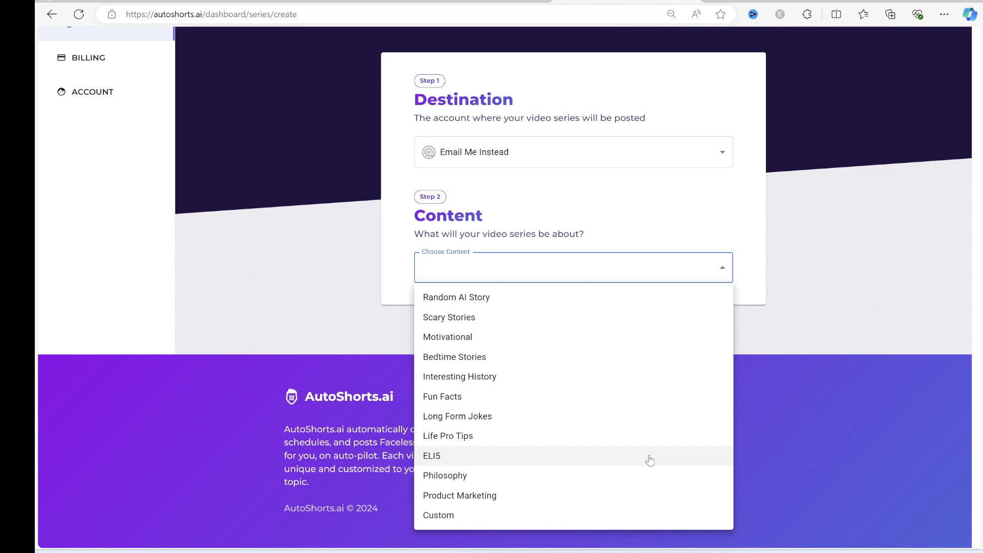
pyautogui.click(432, 456)
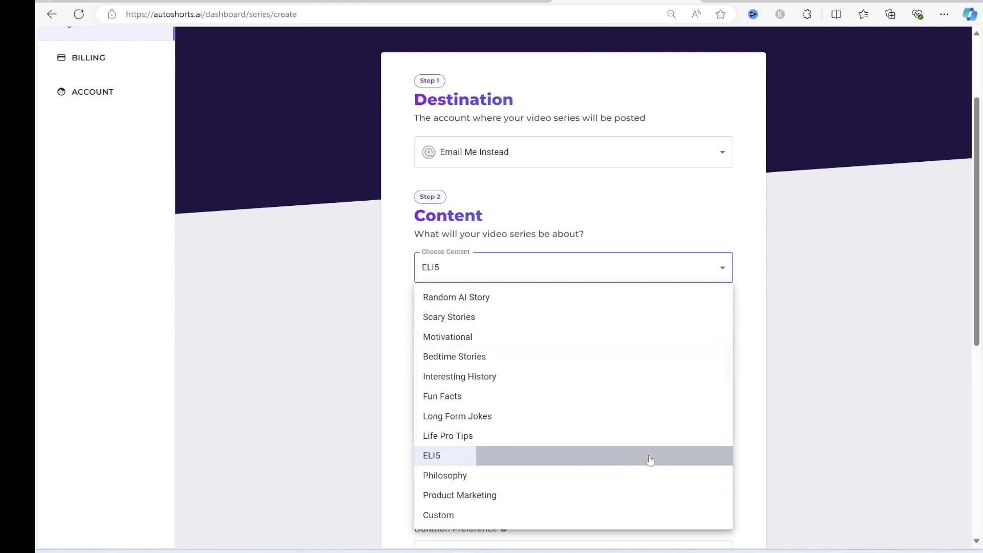
pyautogui.click(432, 456)
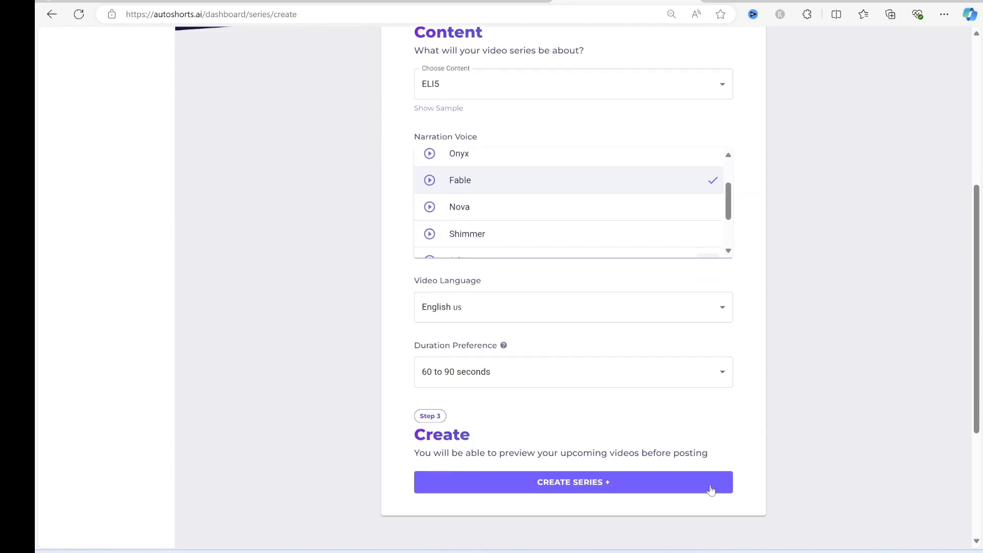
pyautogui.click(574, 482)
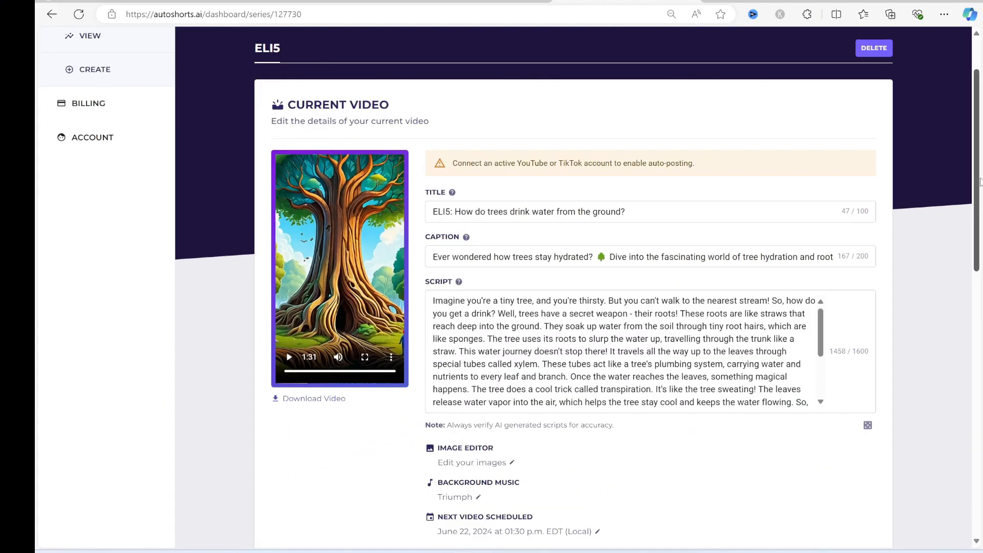
# Step: Scroll down to view the tree video's Triumph music and June 22 next-video schedule
pyautogui.scroll(-3)
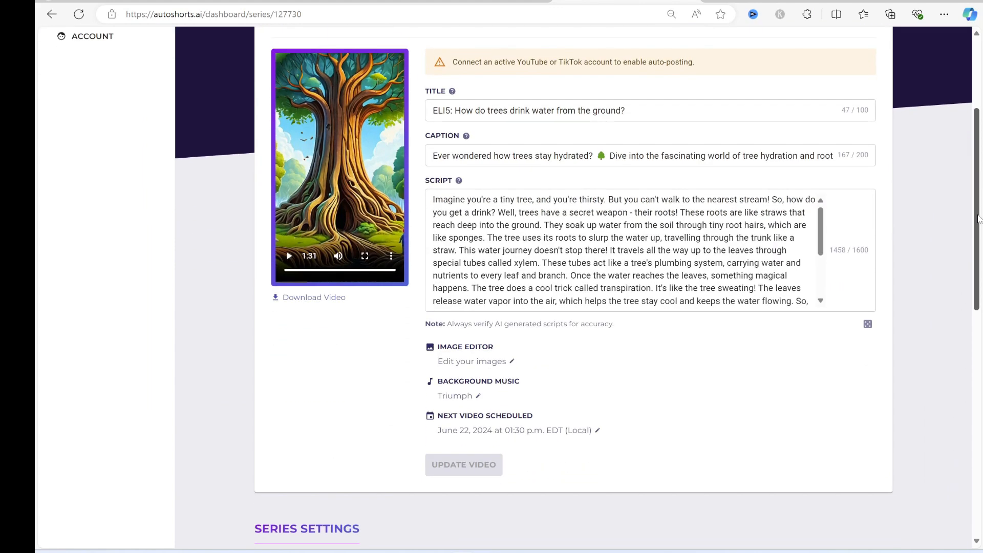
# Step: Inspect a scene in the Image Editor, then set posting time to 1:15 PM
pyautogui.click(472, 361)
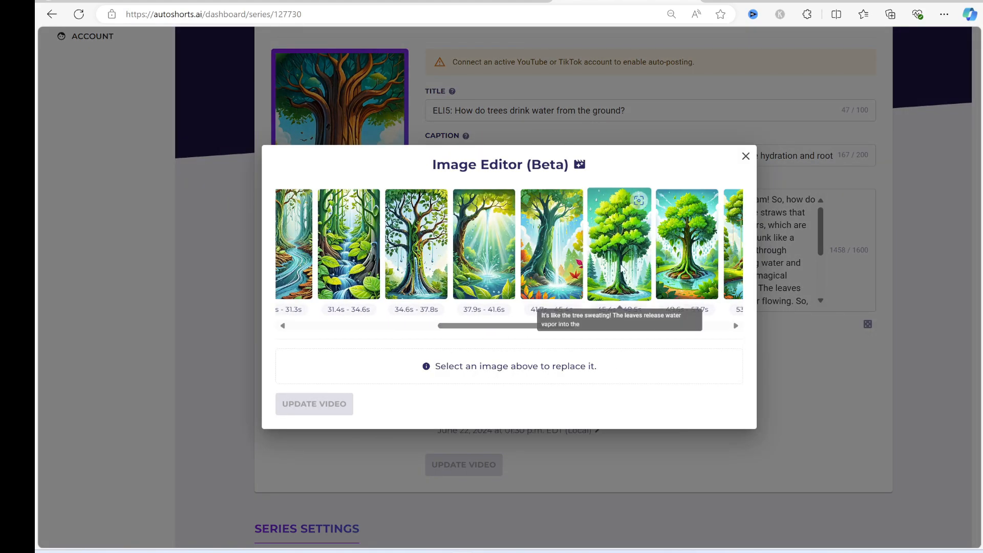
pyautogui.click(619, 244)
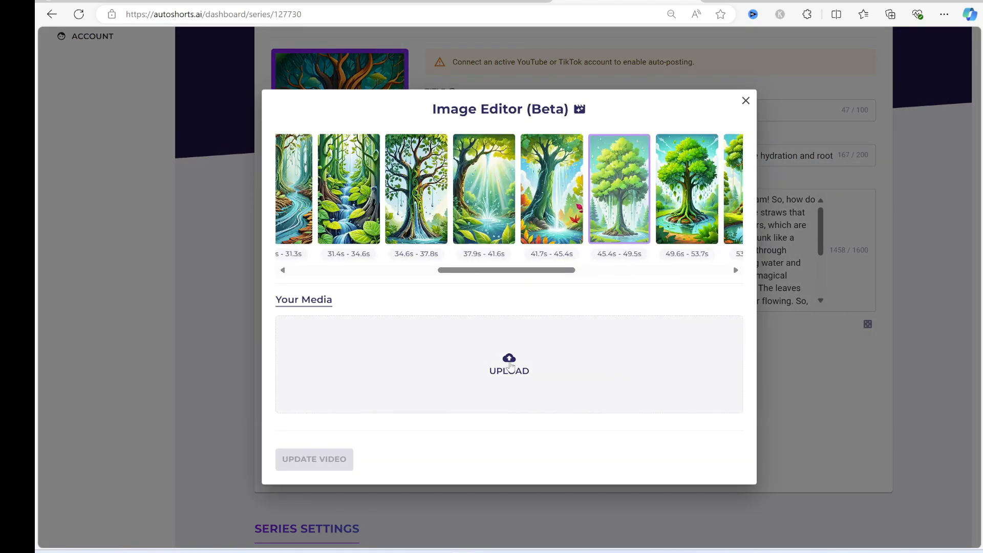
pyautogui.click(745, 100)
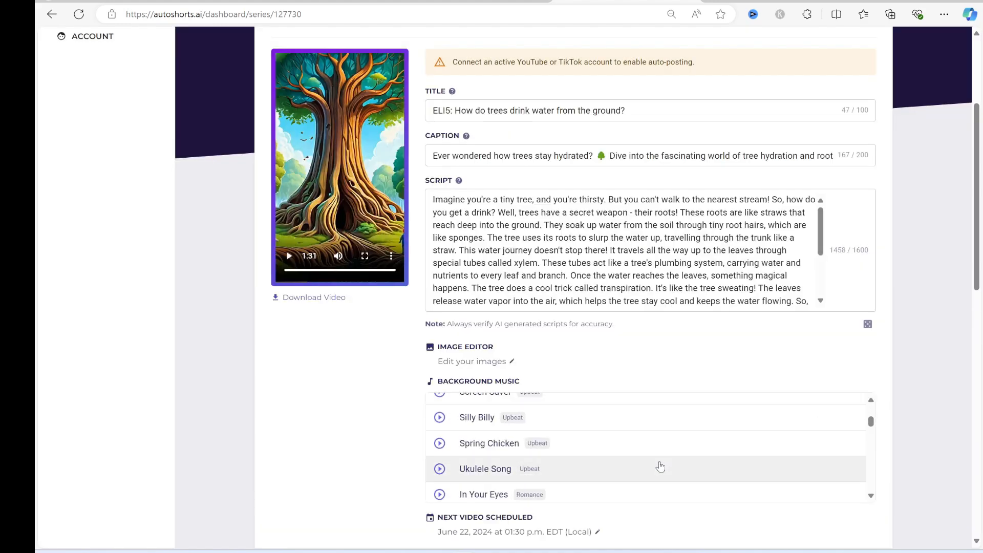
pyautogui.click(597, 532)
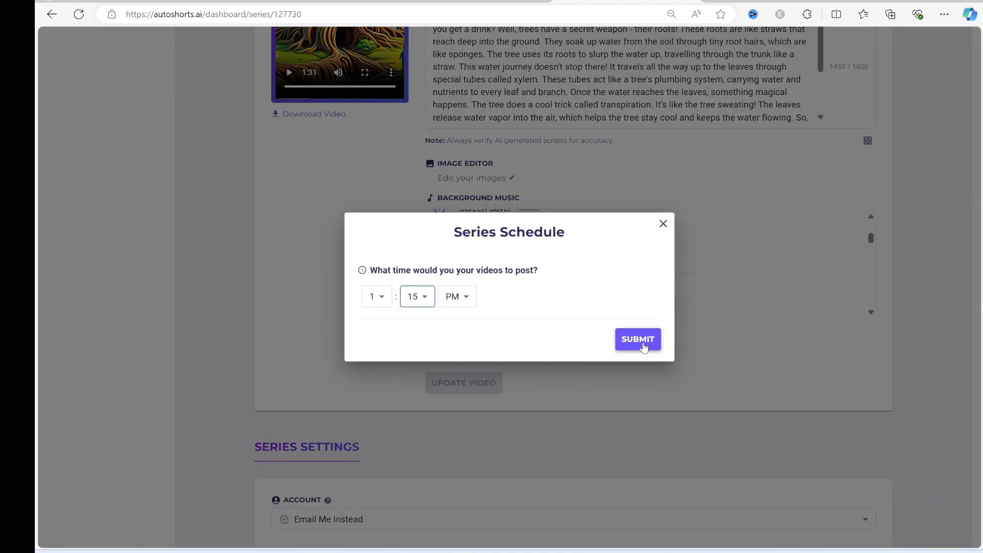
pyautogui.click(638, 340)
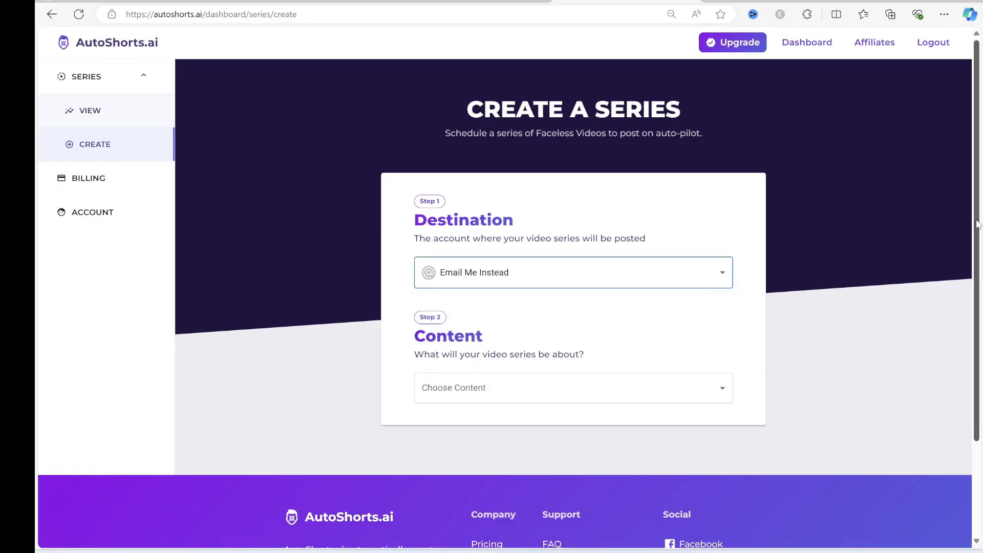
# Step: Create an Interesting History series with 30–60 second videos
pyautogui.click(573, 388)
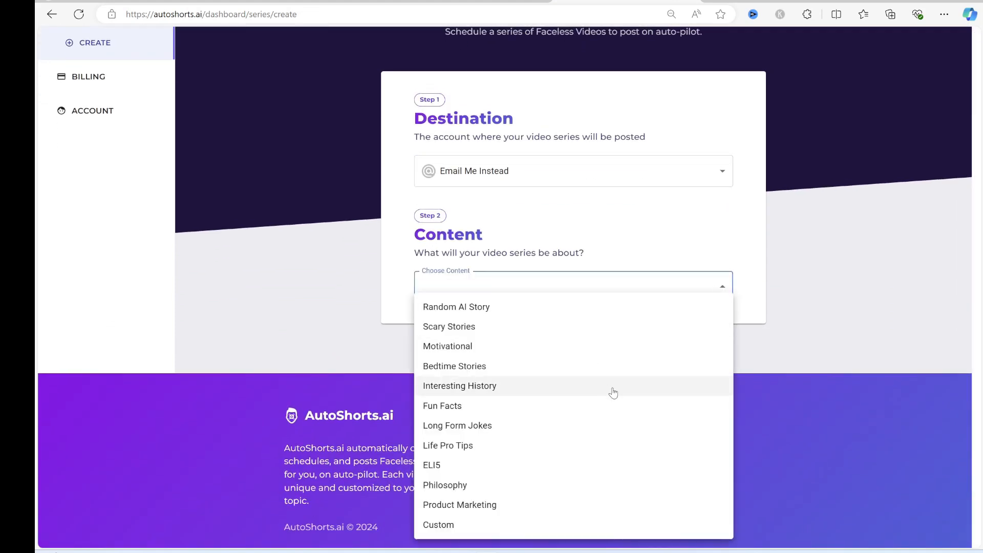
pyautogui.click(459, 386)
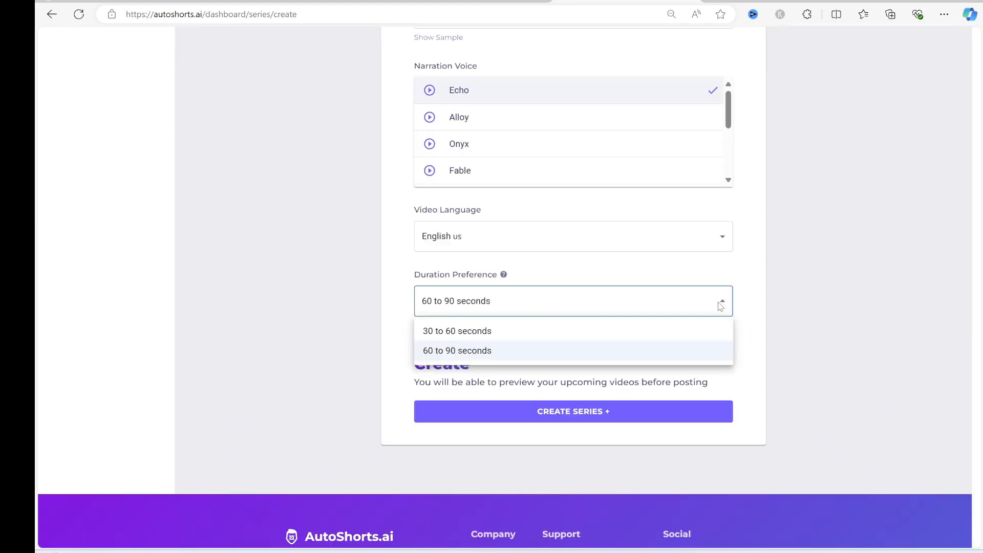
pyautogui.click(457, 330)
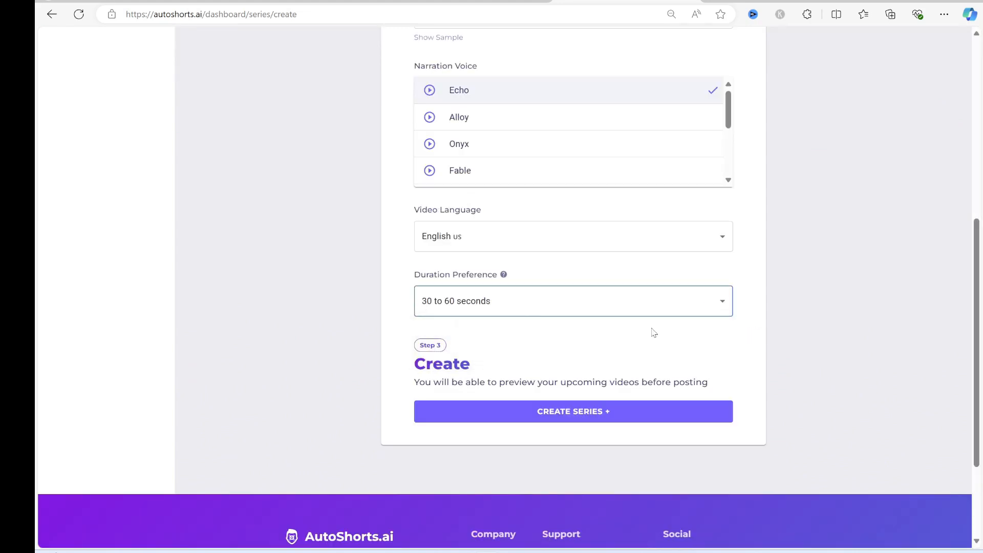
pyautogui.click(574, 411)
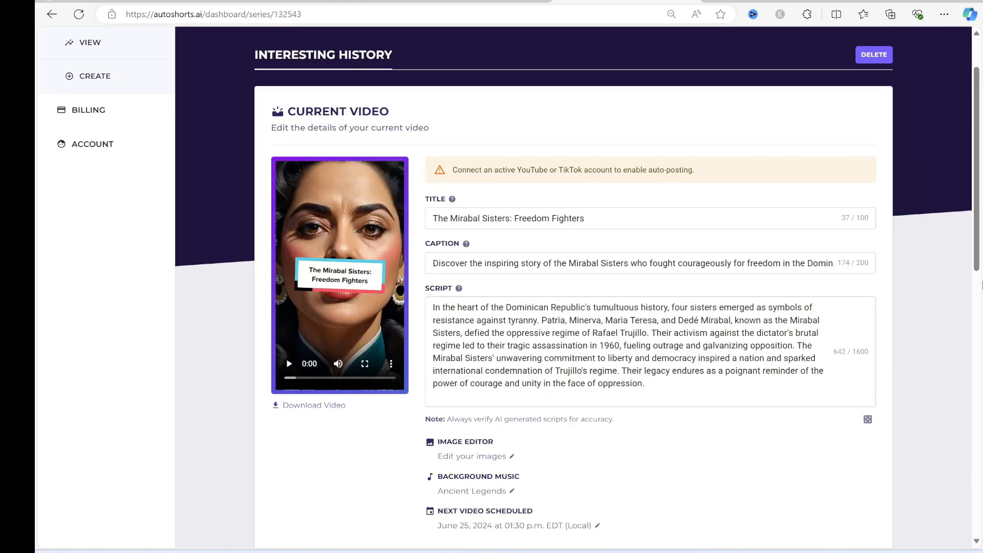